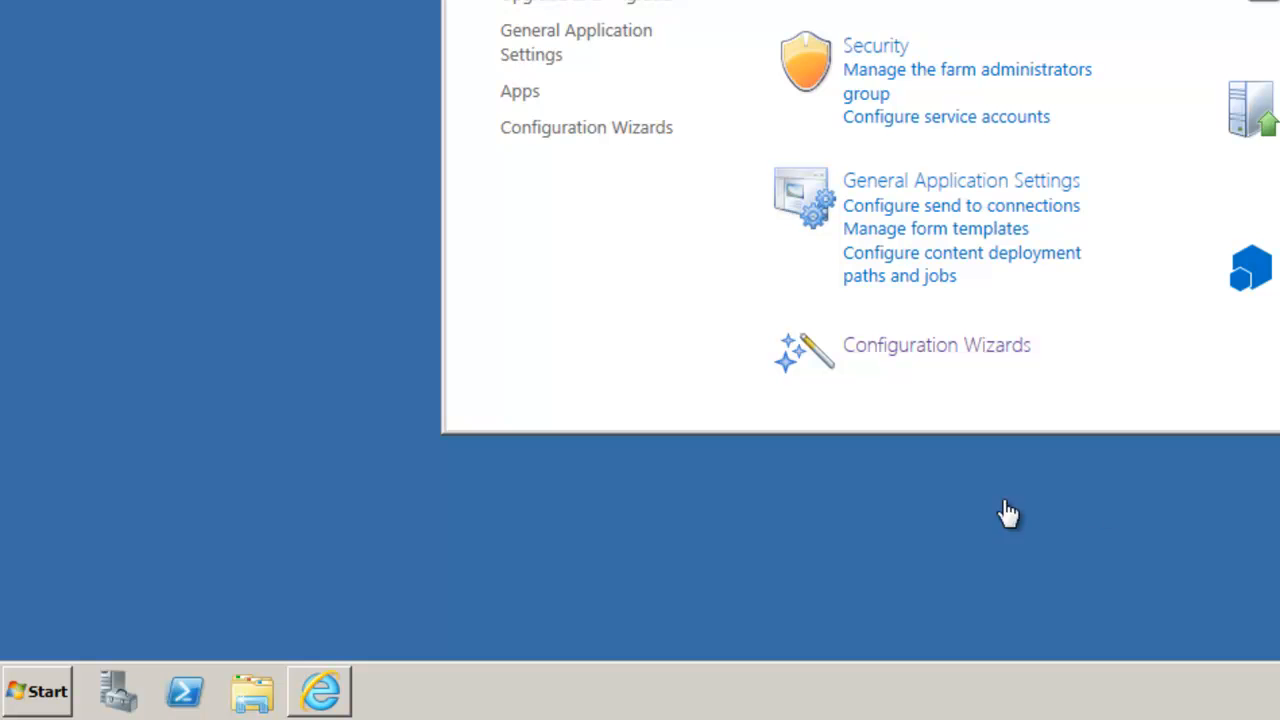
- Launch SharePoint 2013 Central Administration from Start > All Programs > Microsoft SharePoint 2013 Products
left_click(36, 690)
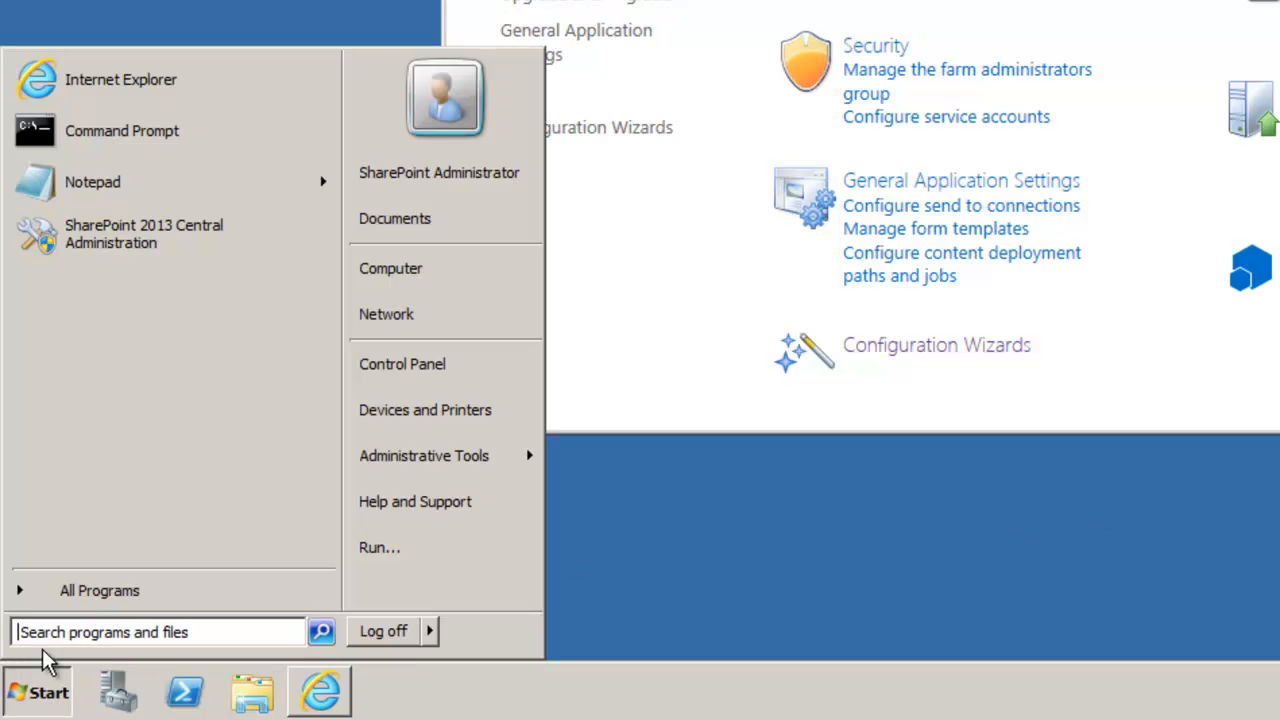
left_click(100, 590)
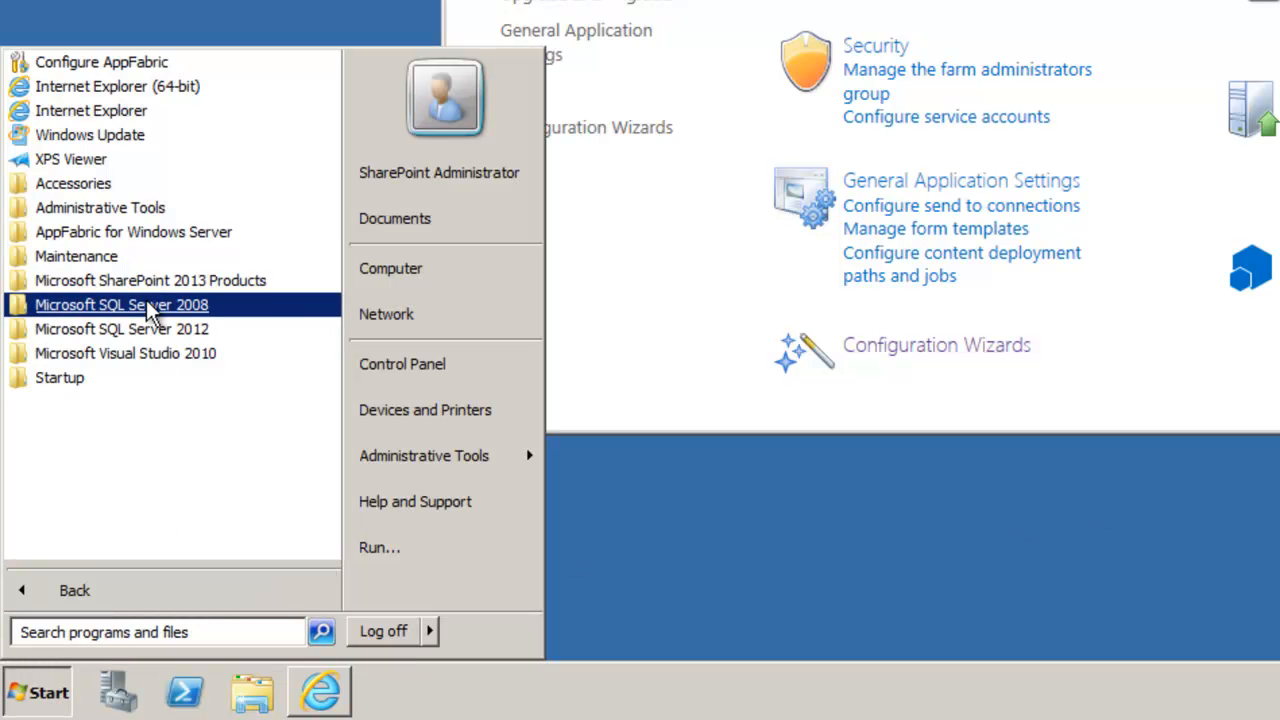
left_click(152, 280)
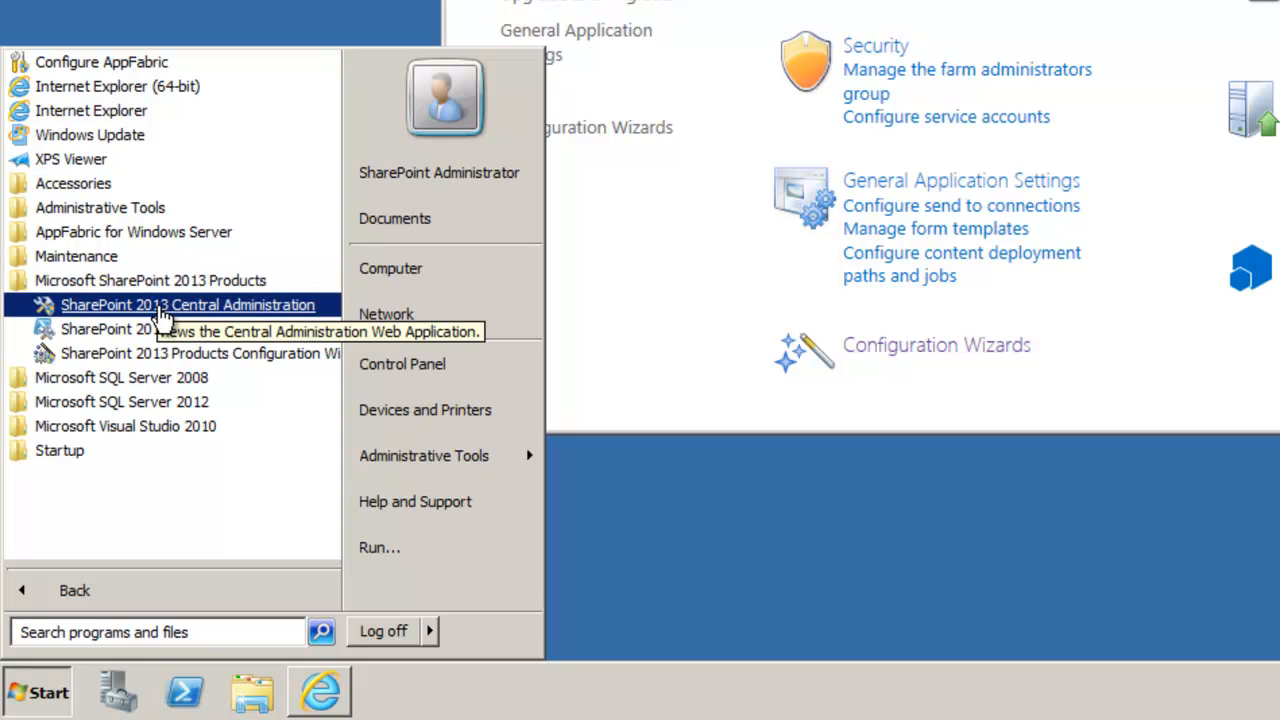
left_click(188, 304)
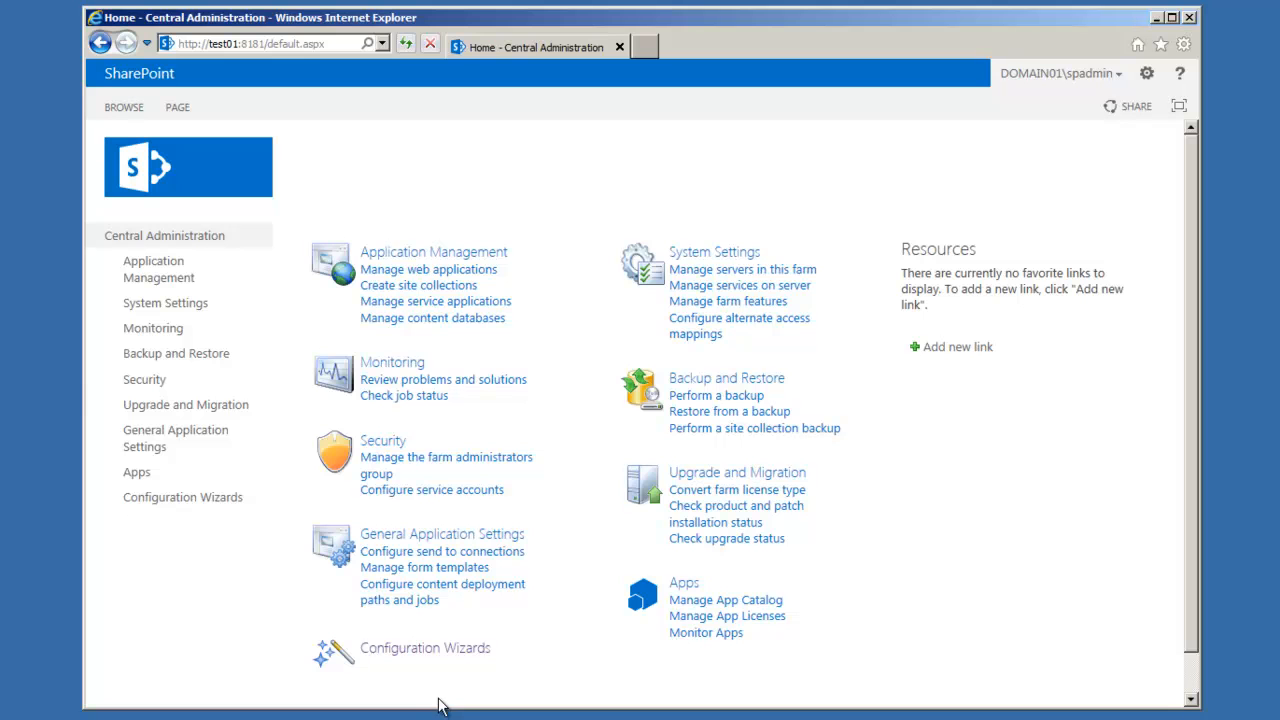
mouse_move(448, 672)
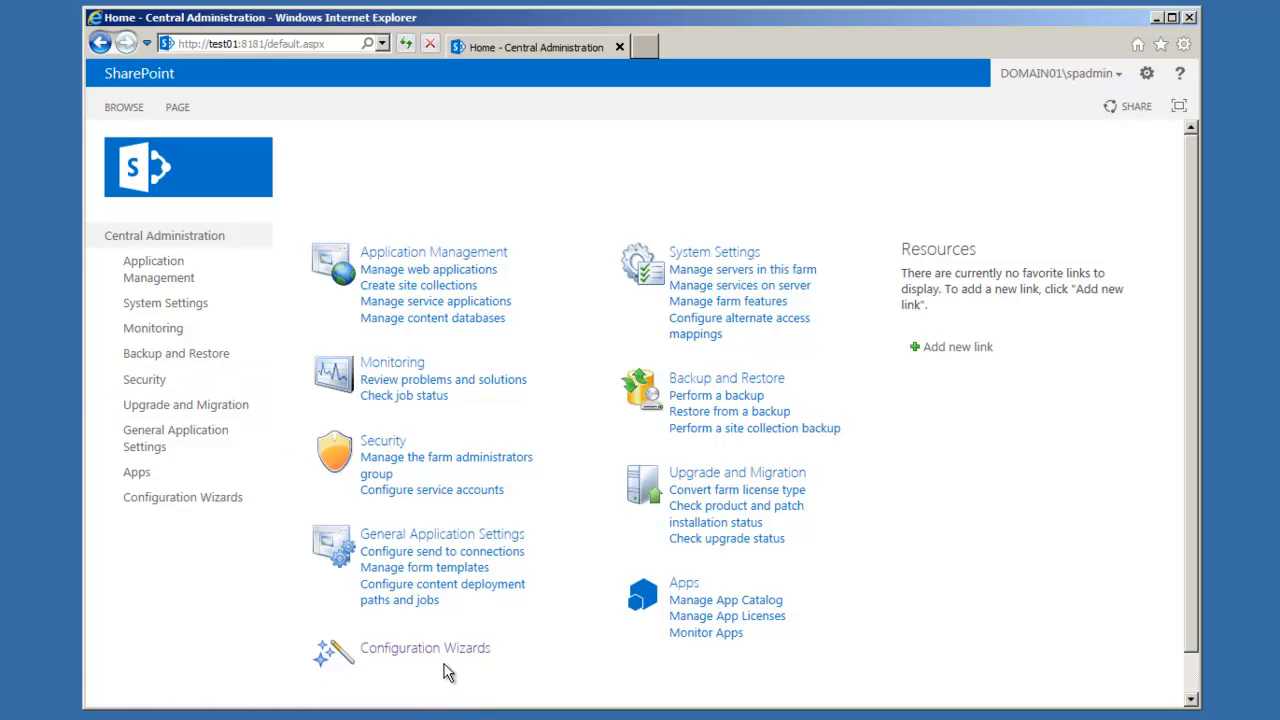
- Start the Farm Configuration Wizard from Configuration Wizards and reach its Services page
left_click(424, 648)
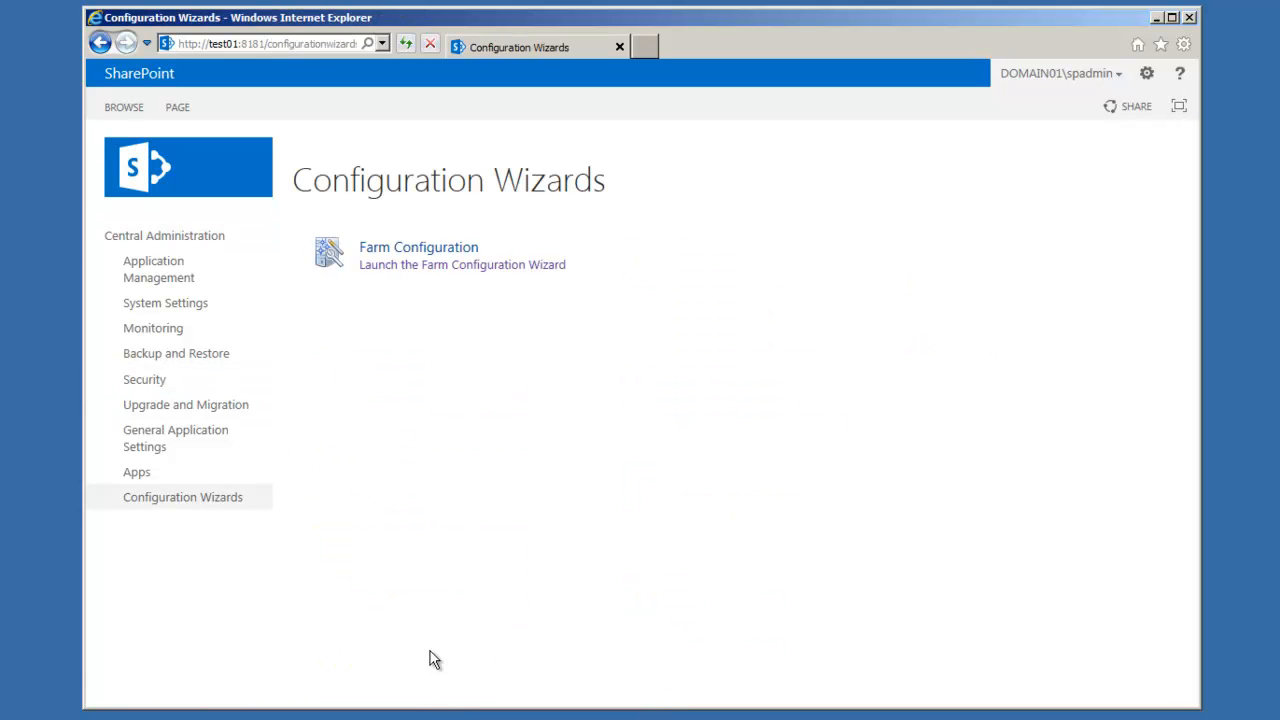
mouse_move(462, 264)
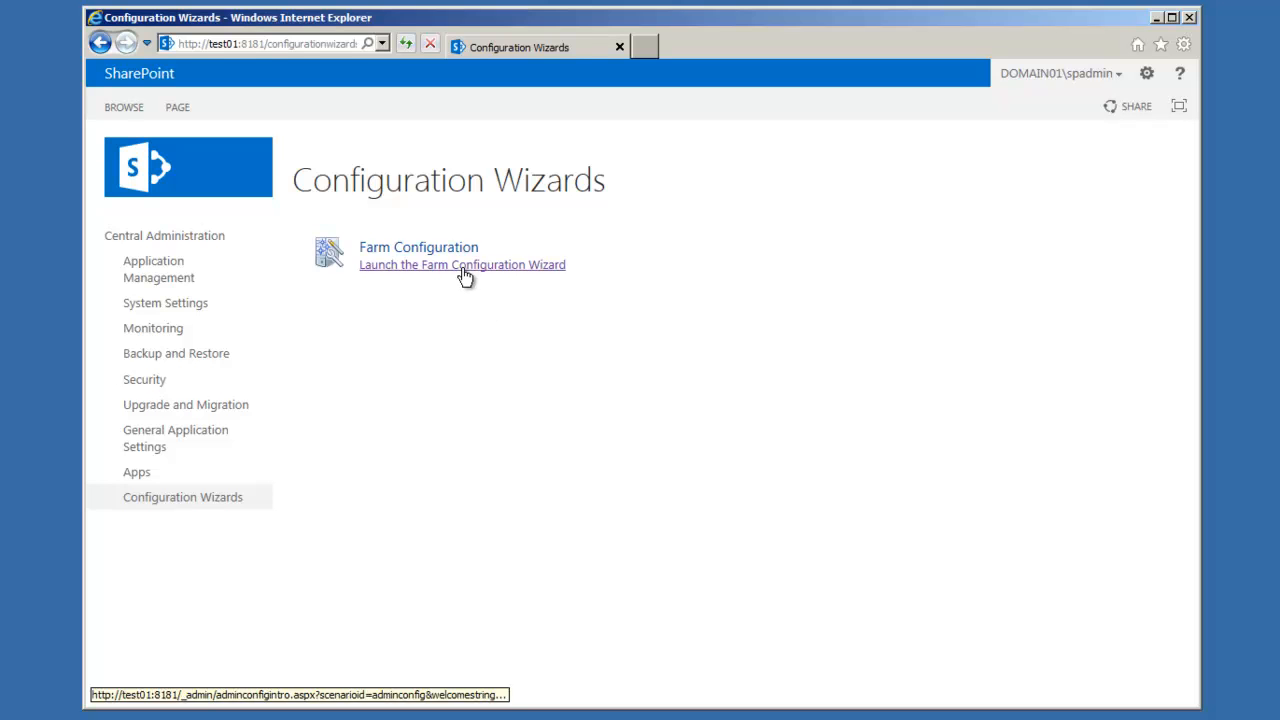
left_click(462, 264)
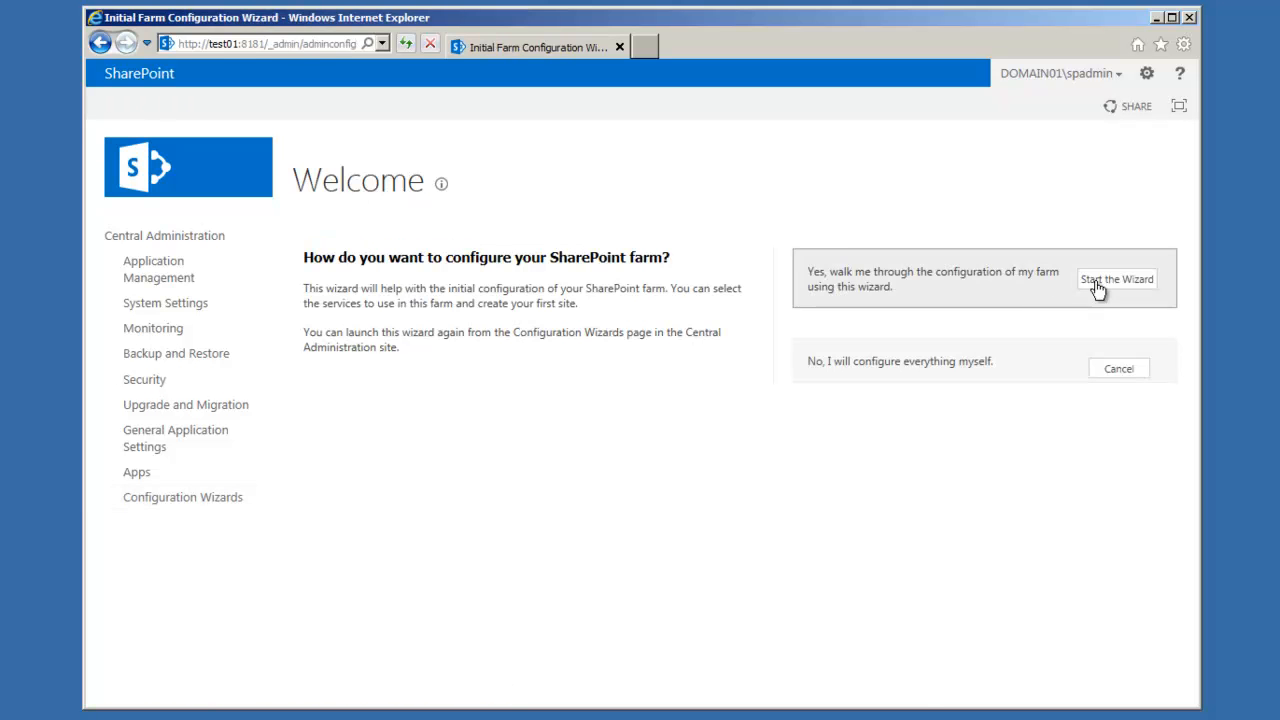
left_click(1116, 280)
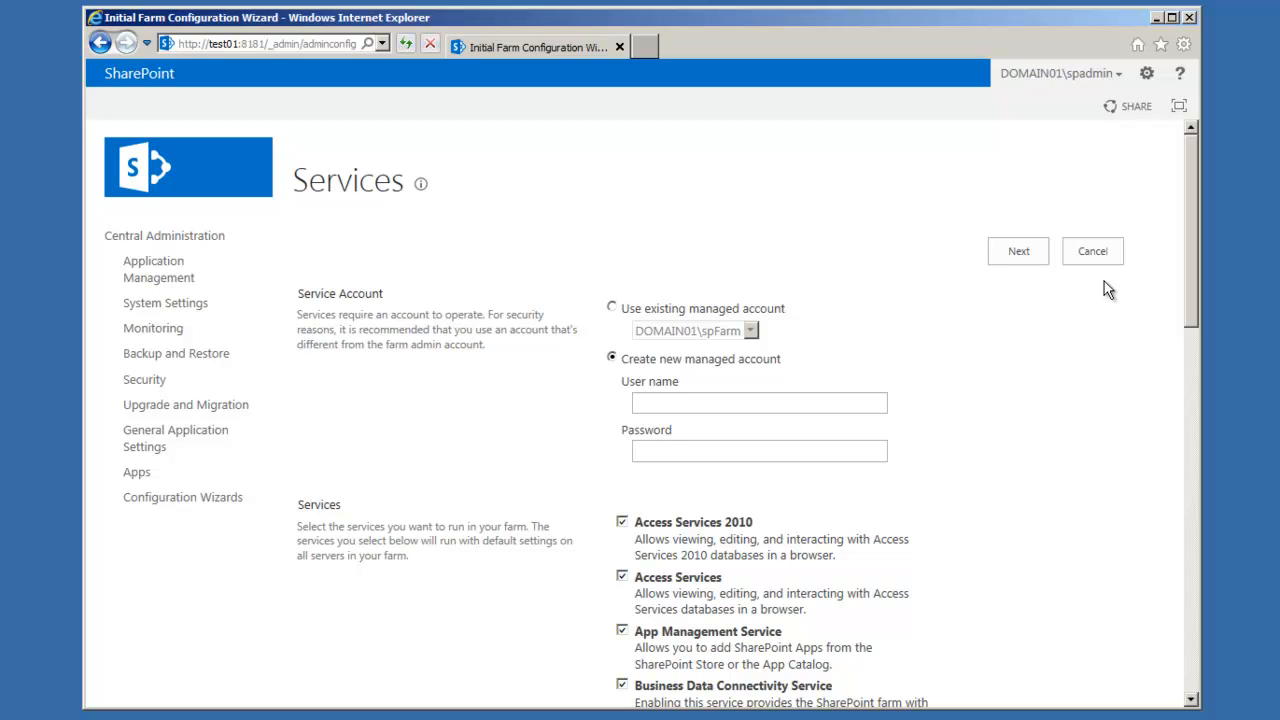
mouse_move(1108, 296)
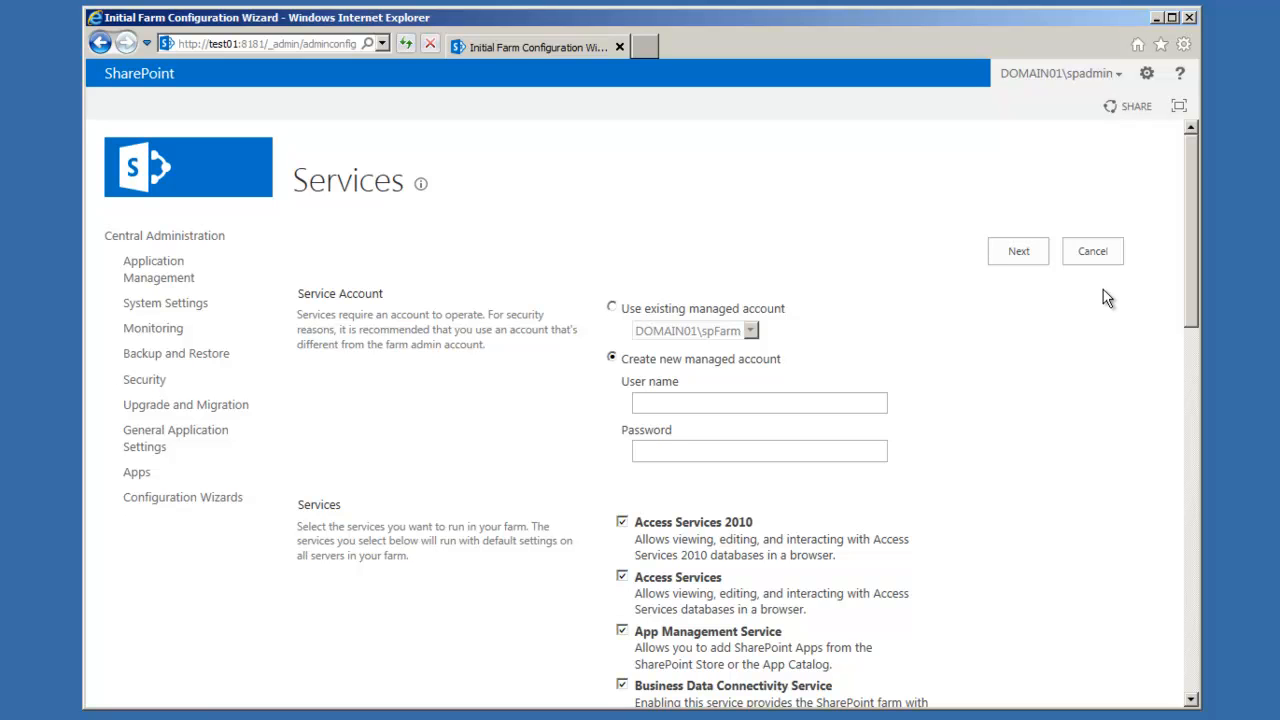
mouse_move(1040, 388)
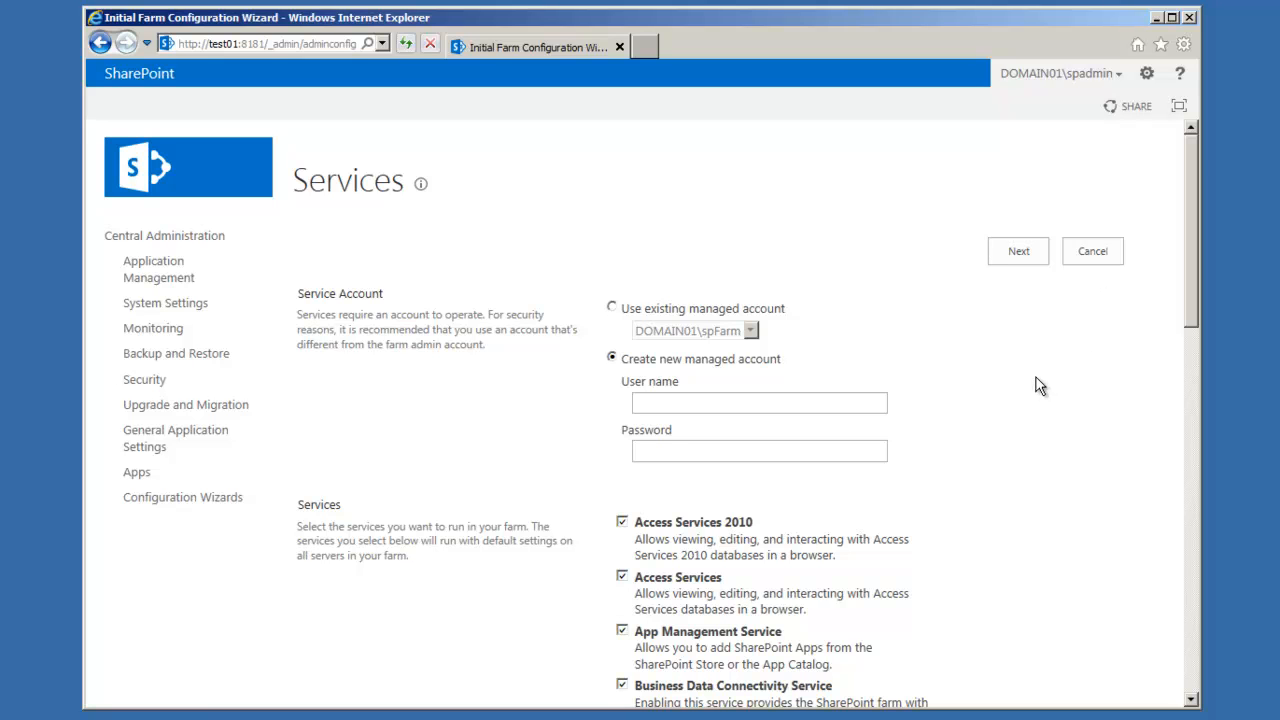
- Enter the new managed service account's user name domain01\pAppSvc on the Services page
left_click(760, 402)
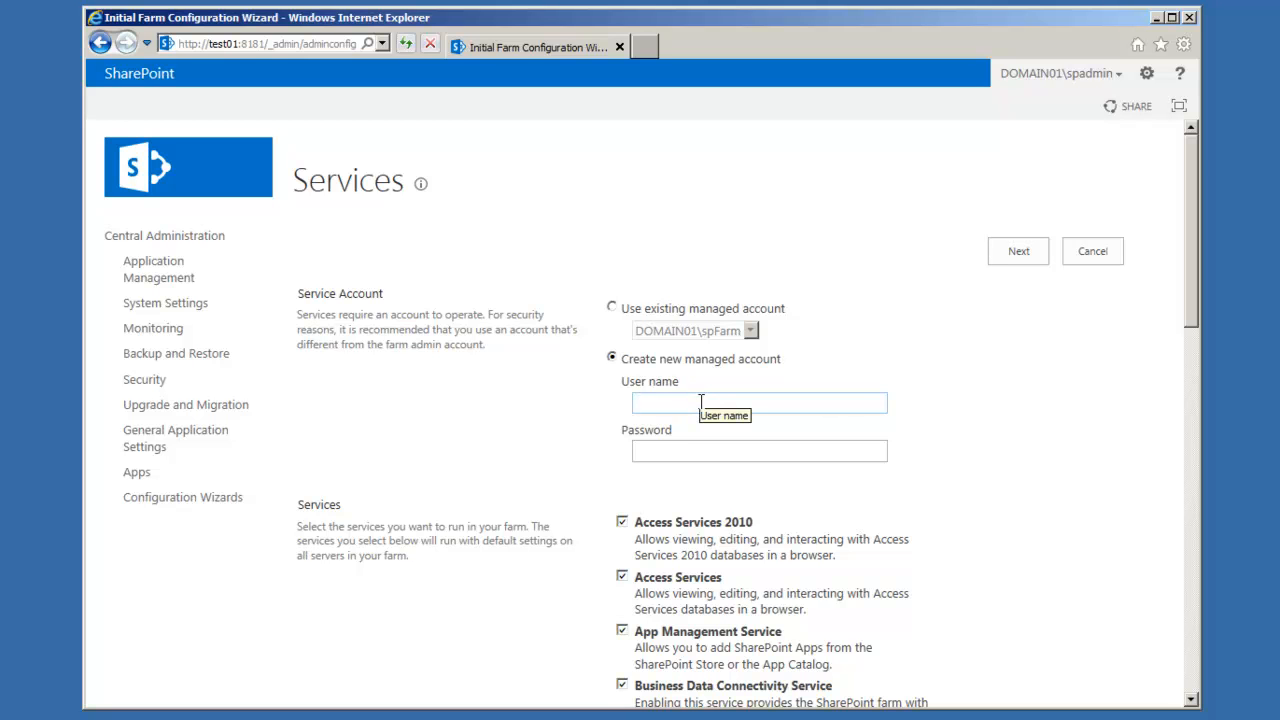
type("domain01")
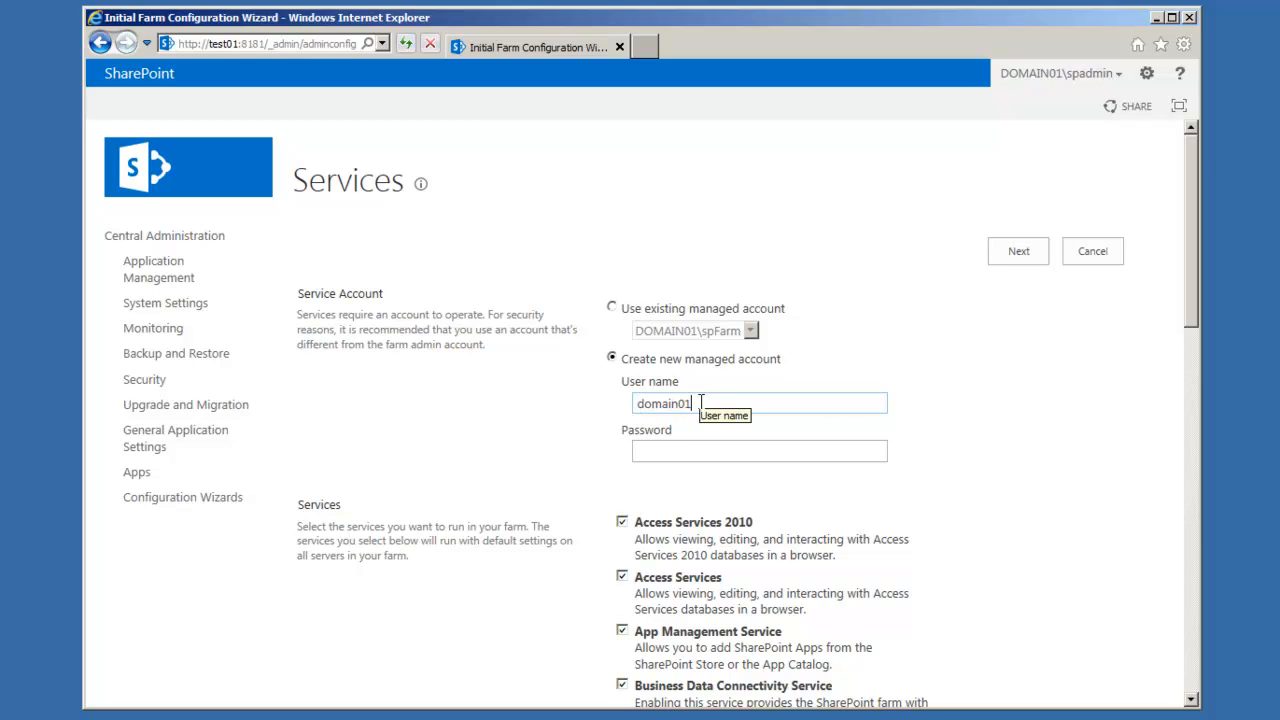
type("\\s")
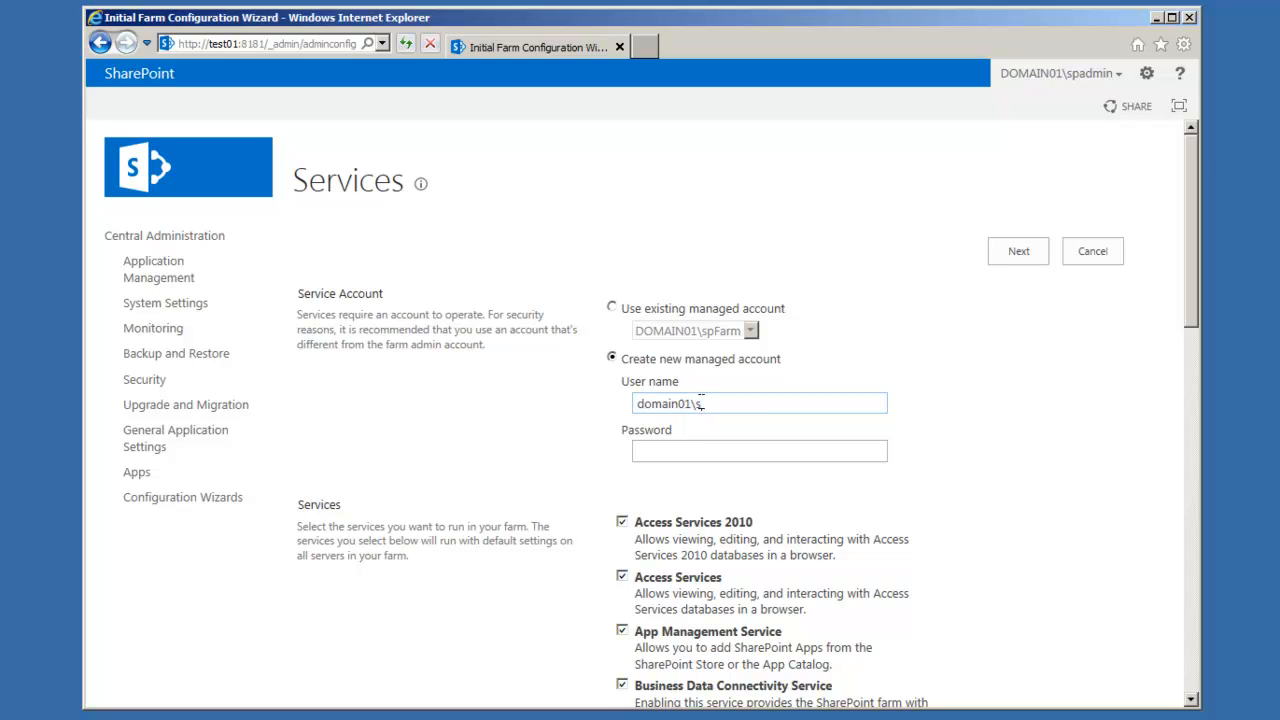
type("pApp")
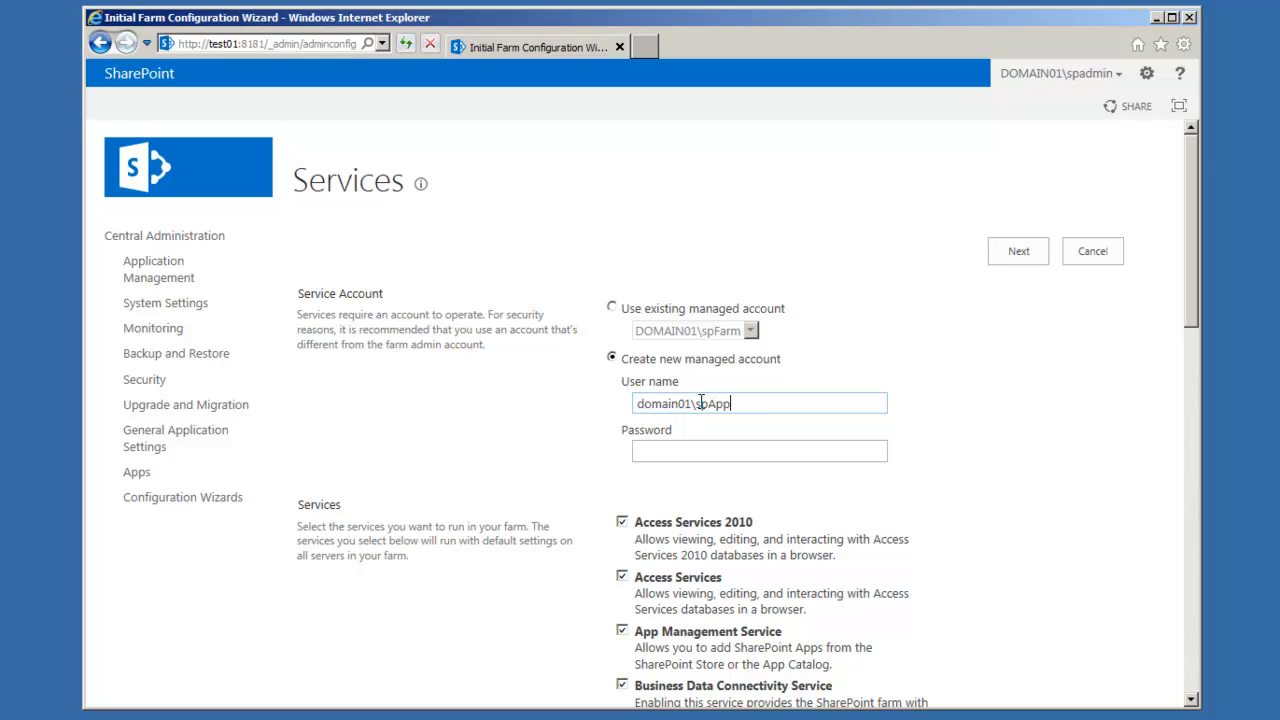
type("Svc")
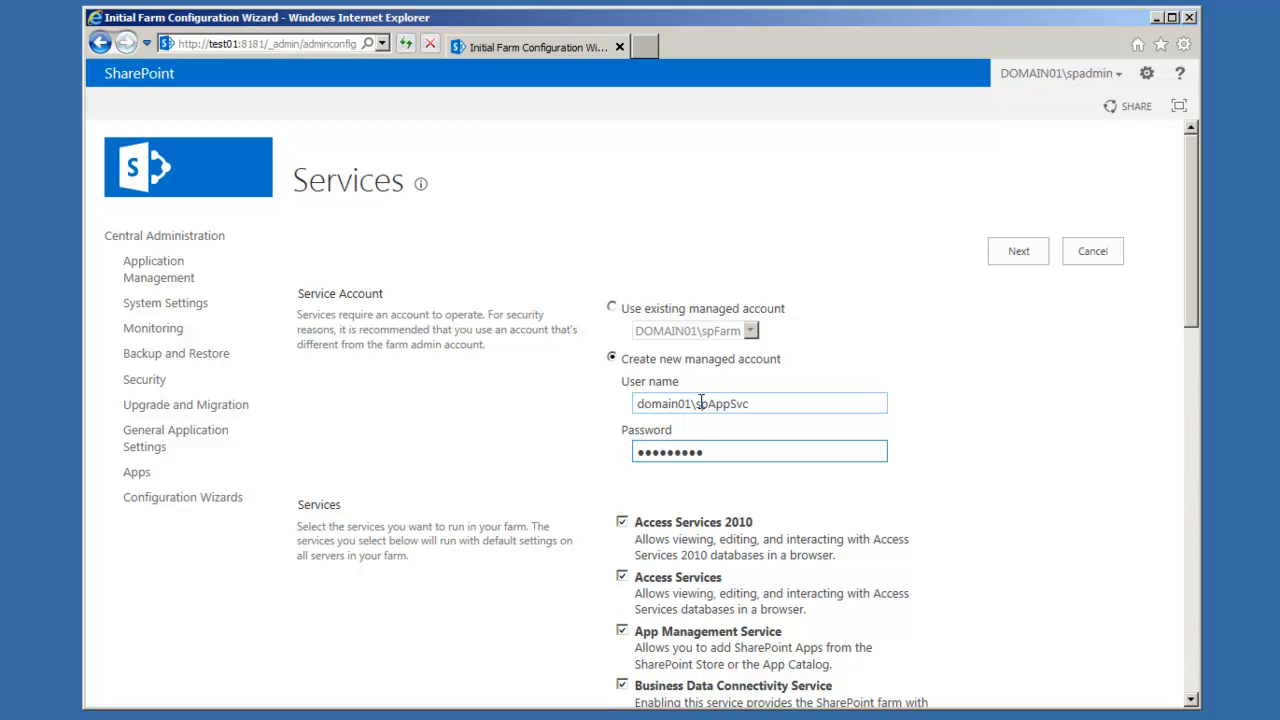
mouse_move(1180, 42)
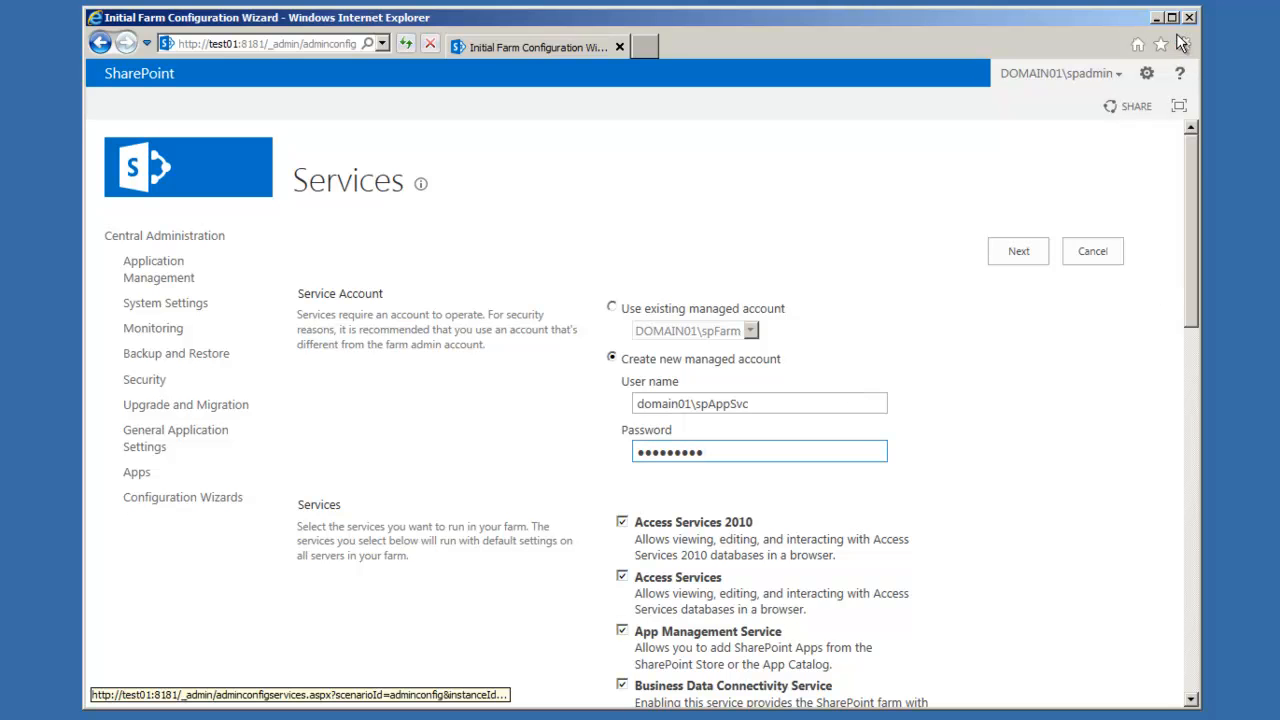
scroll("down", 3)
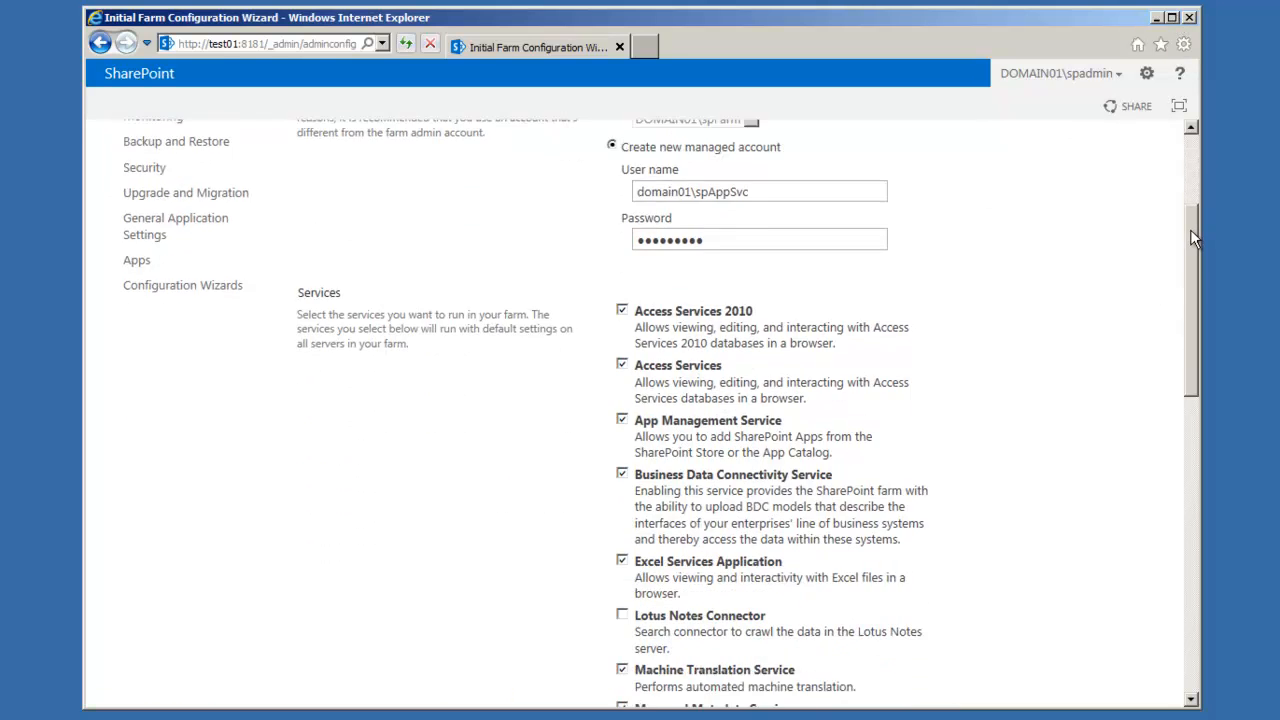
scroll("down", 3)
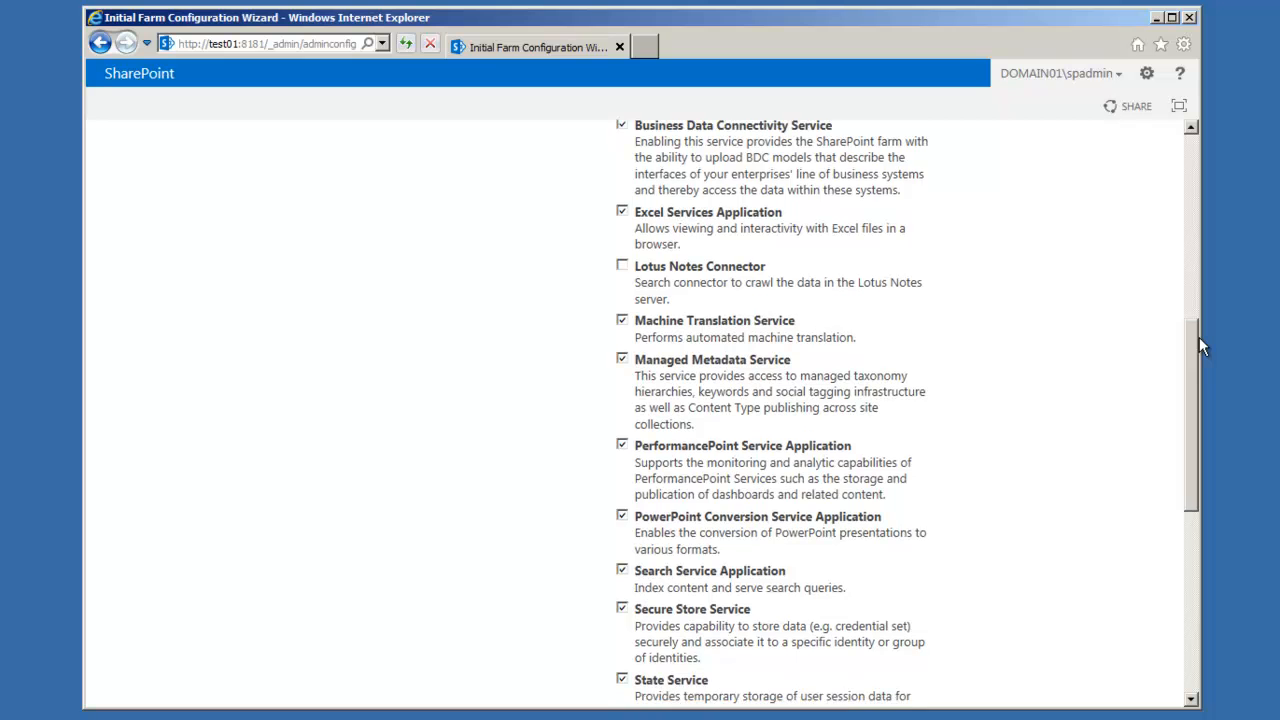
scroll("down", 3)
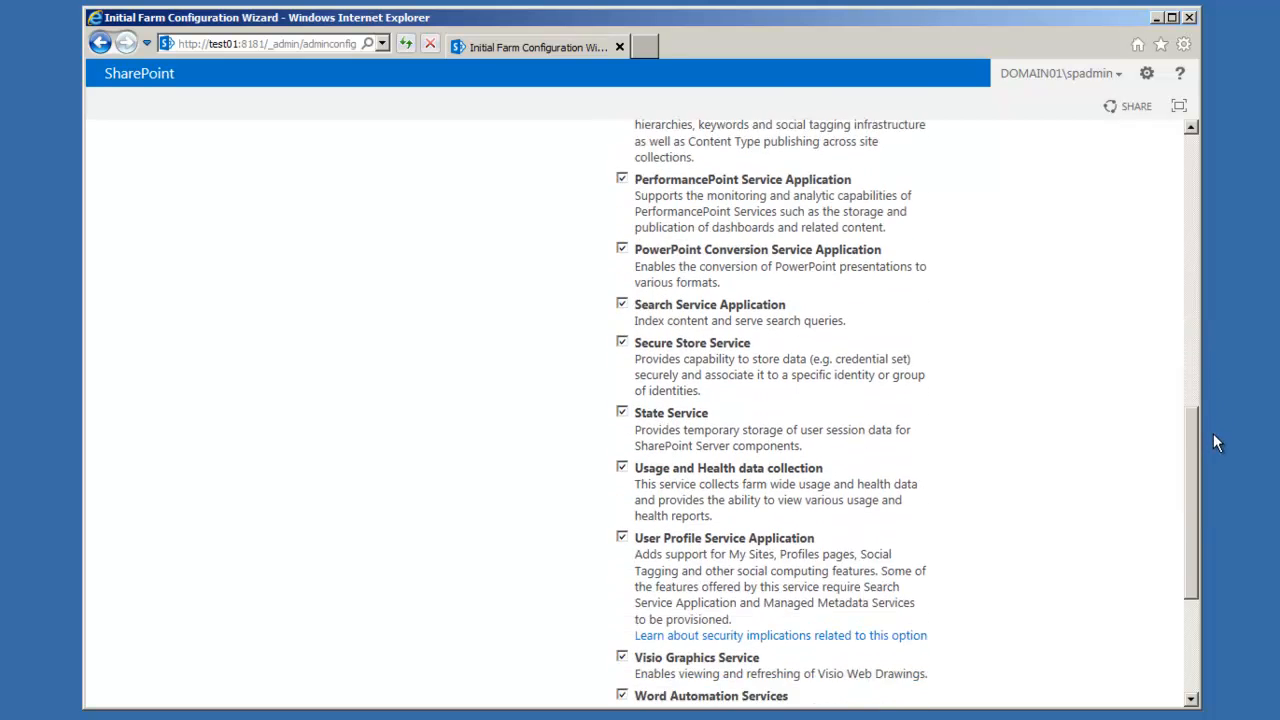
scroll("down", 3)
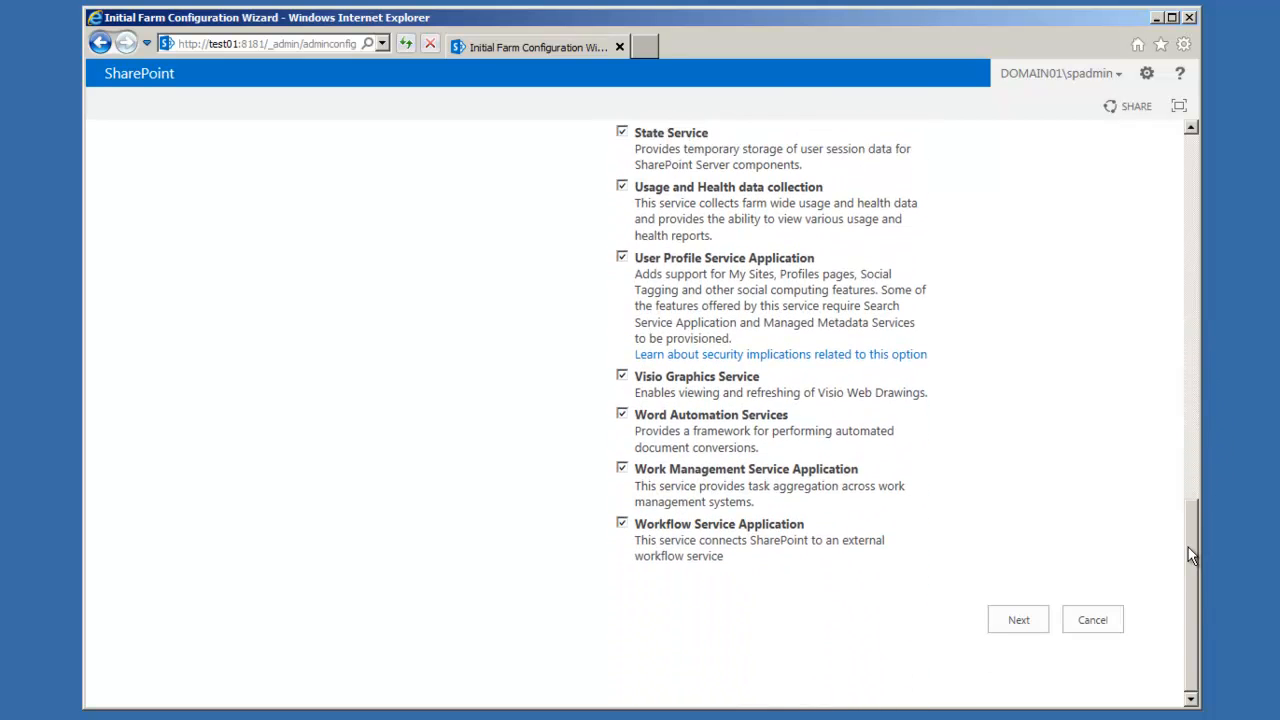
scroll("up", 3)
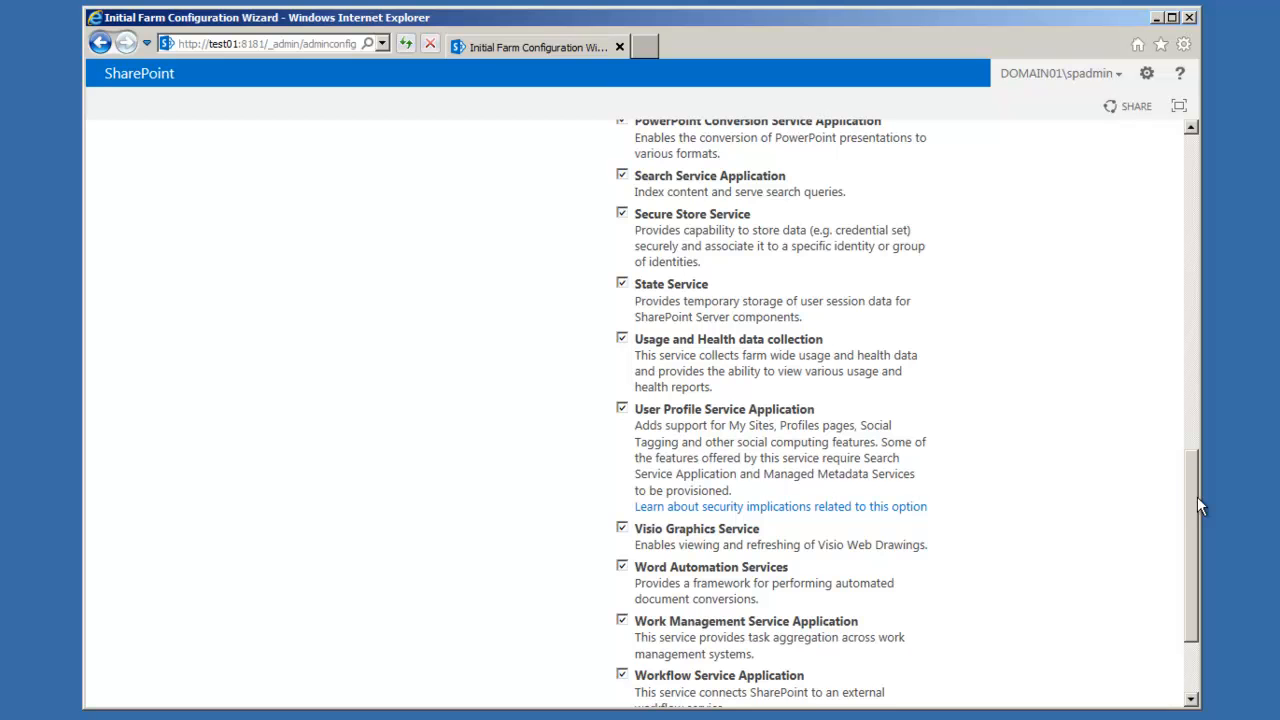
scroll("up", 3)
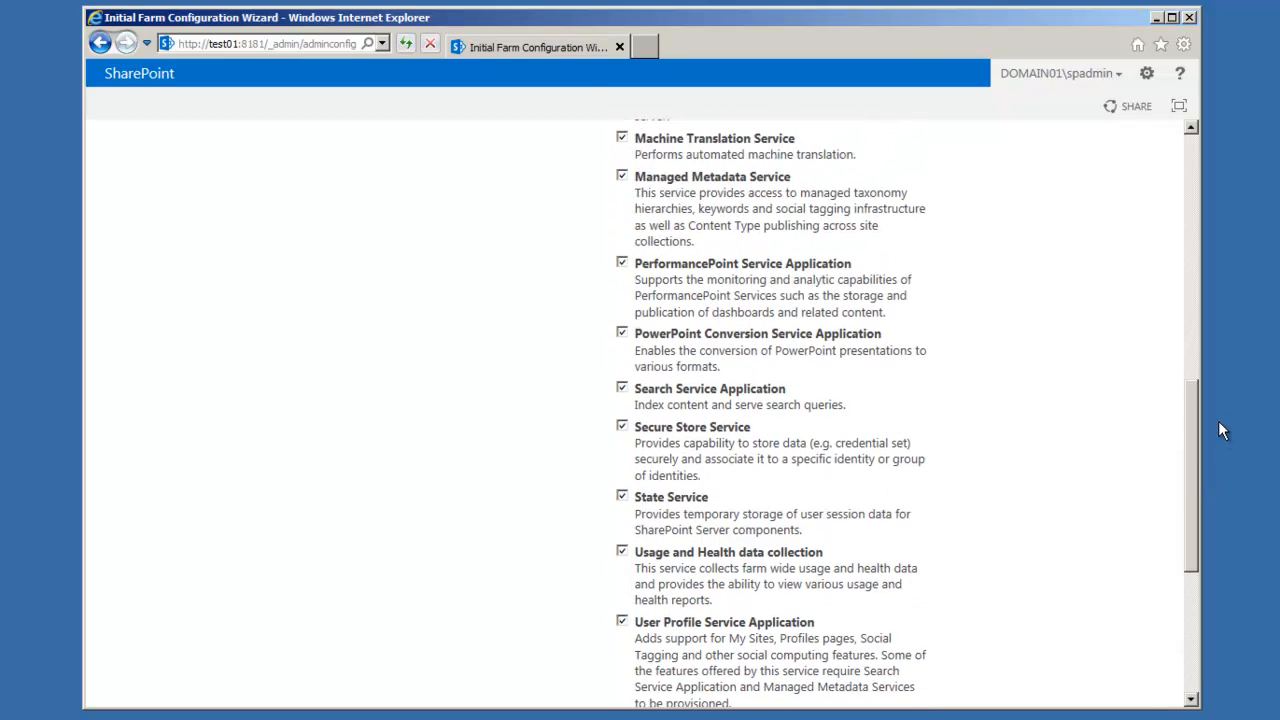
scroll("up", 3)
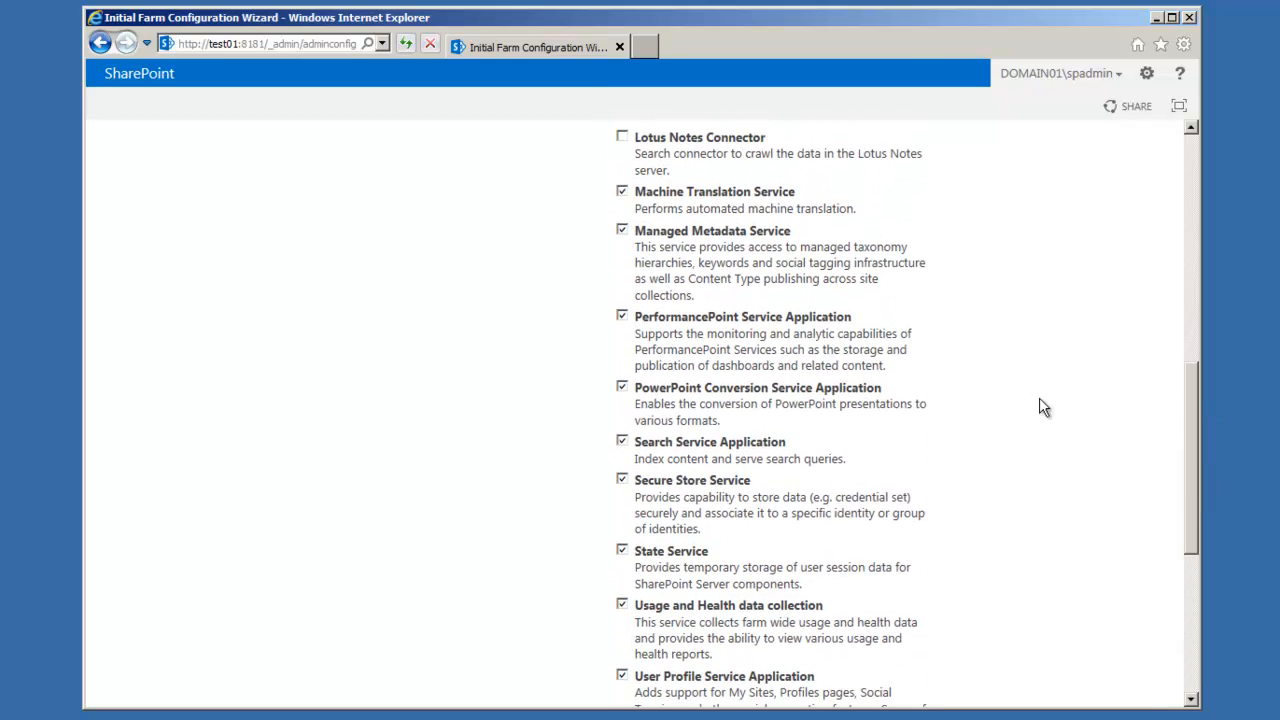
mouse_move(724, 356)
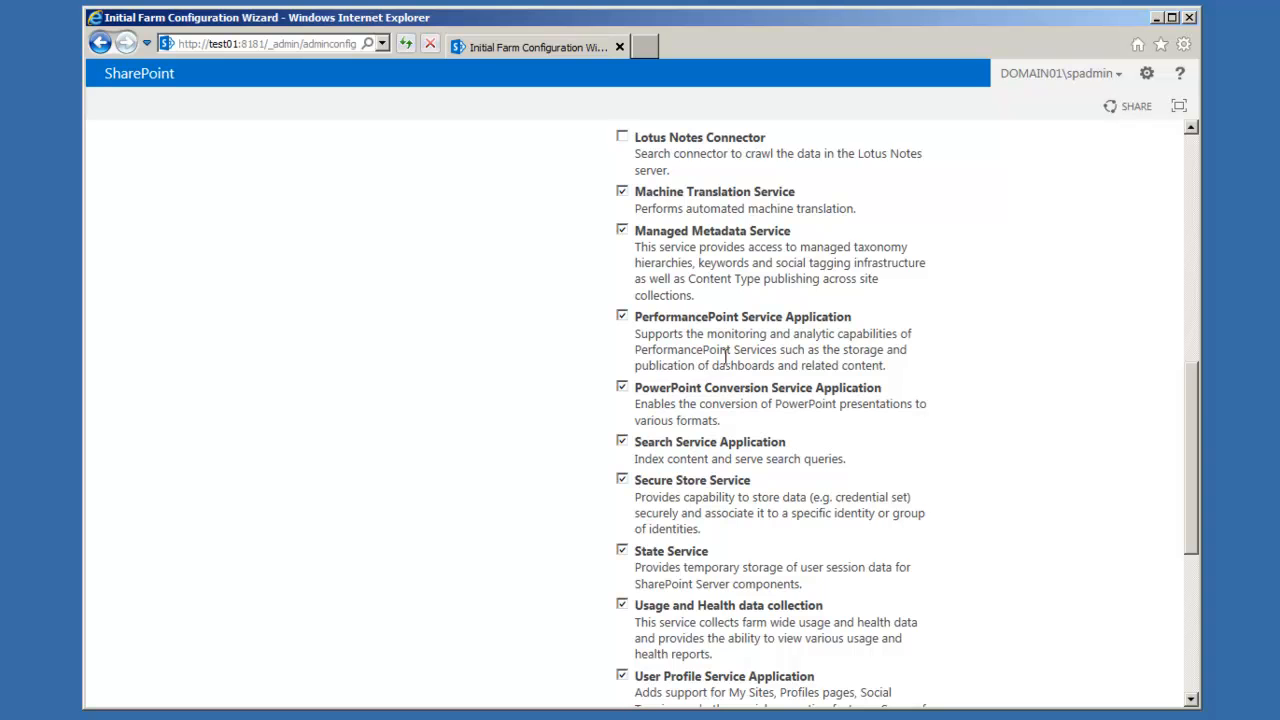
scroll("up", 3)
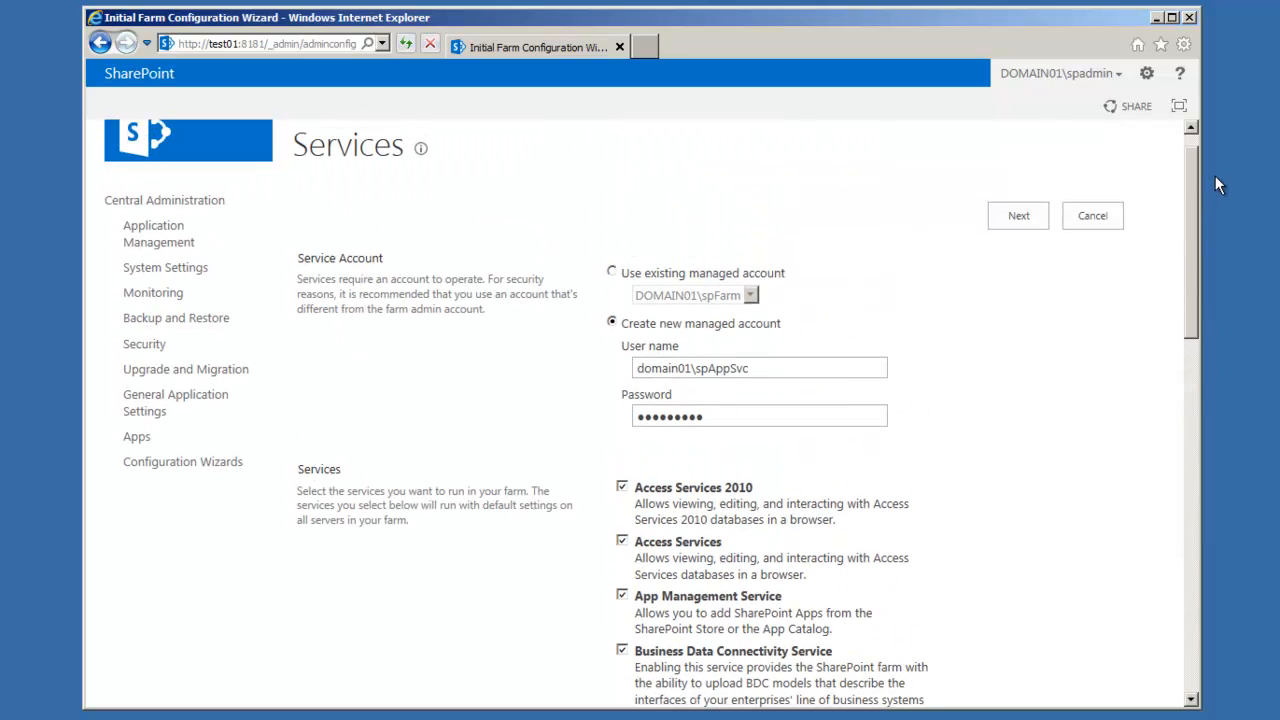
- Continue past the services step and title the new site collection Demo
left_click(1018, 216)
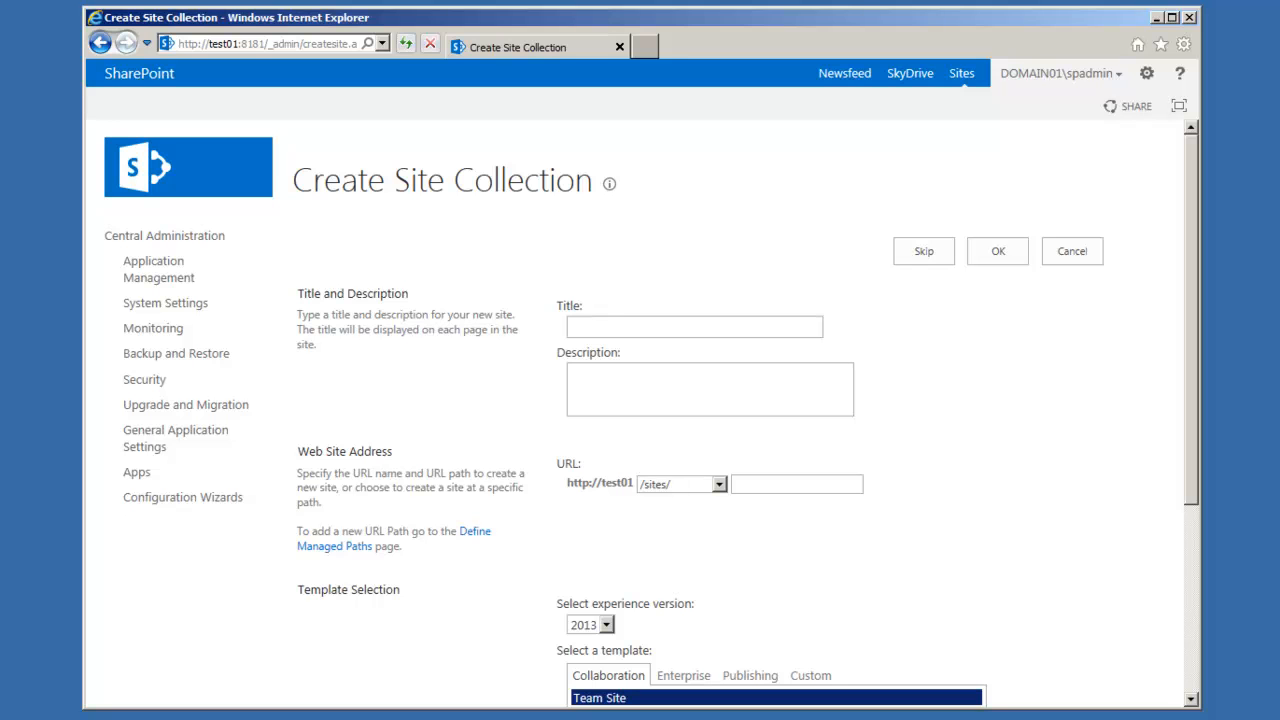
mouse_move(572, 356)
type("D")
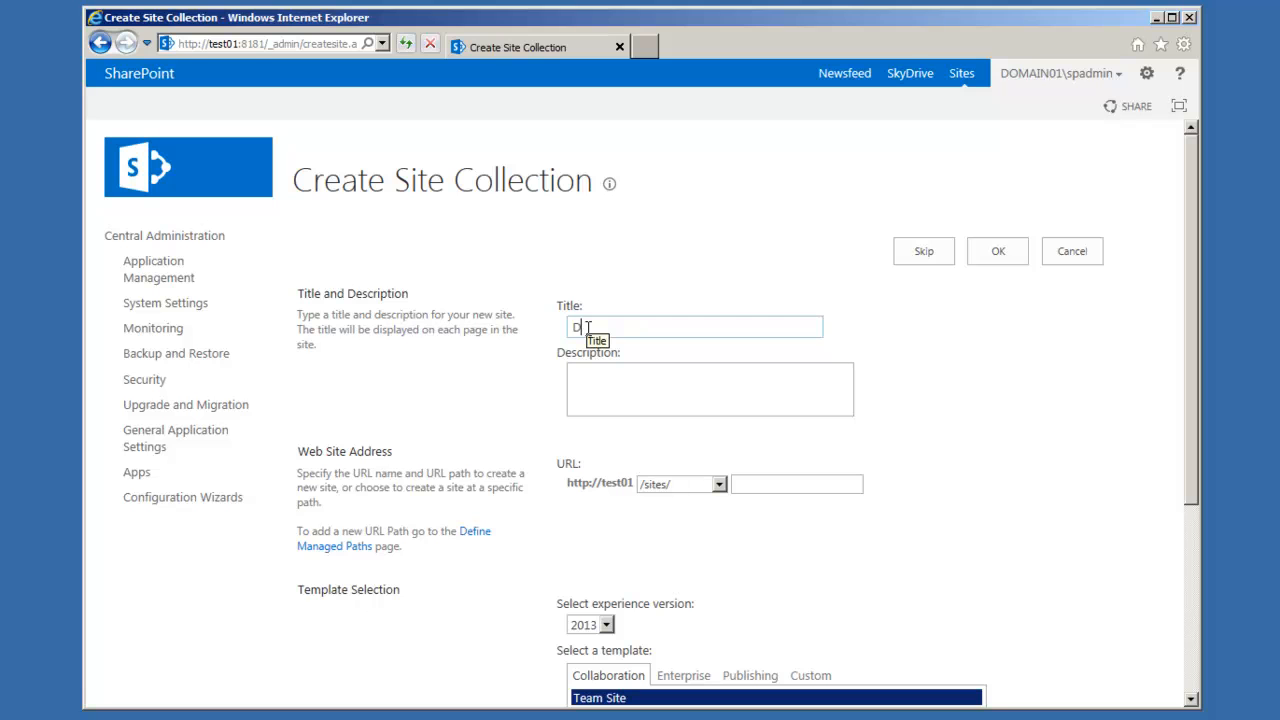
type("emo")
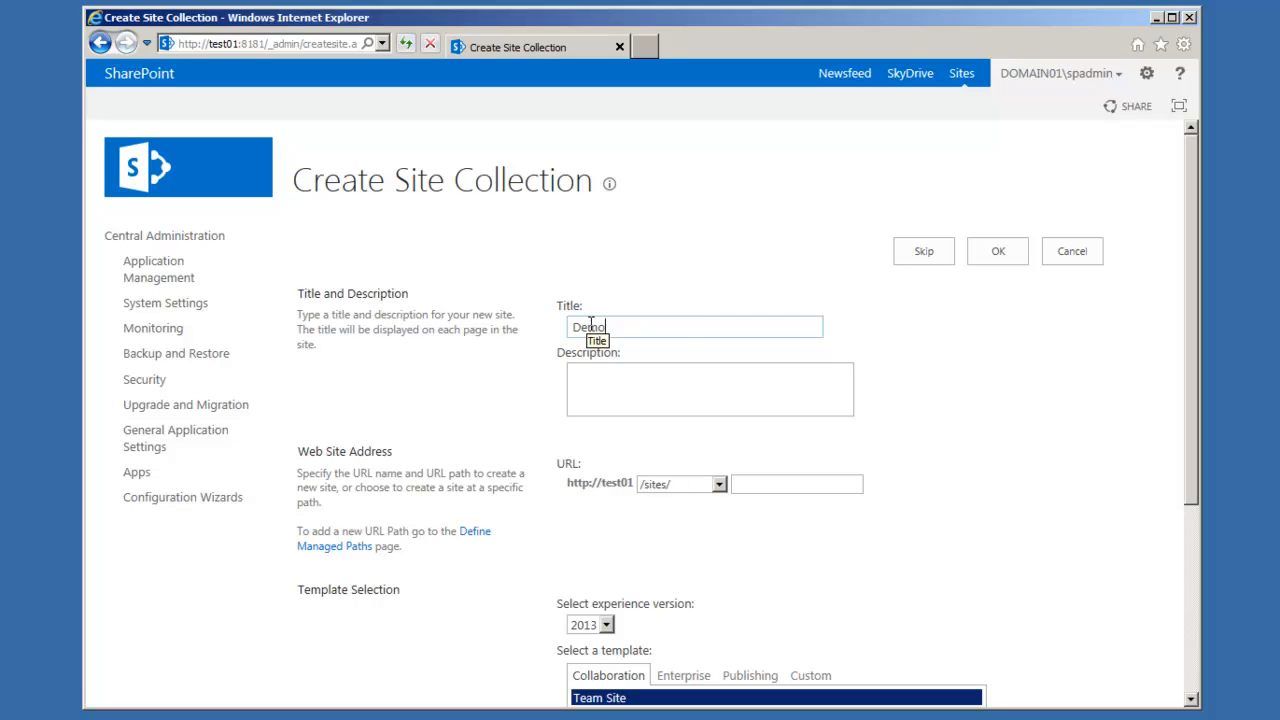
mouse_move(684, 490)
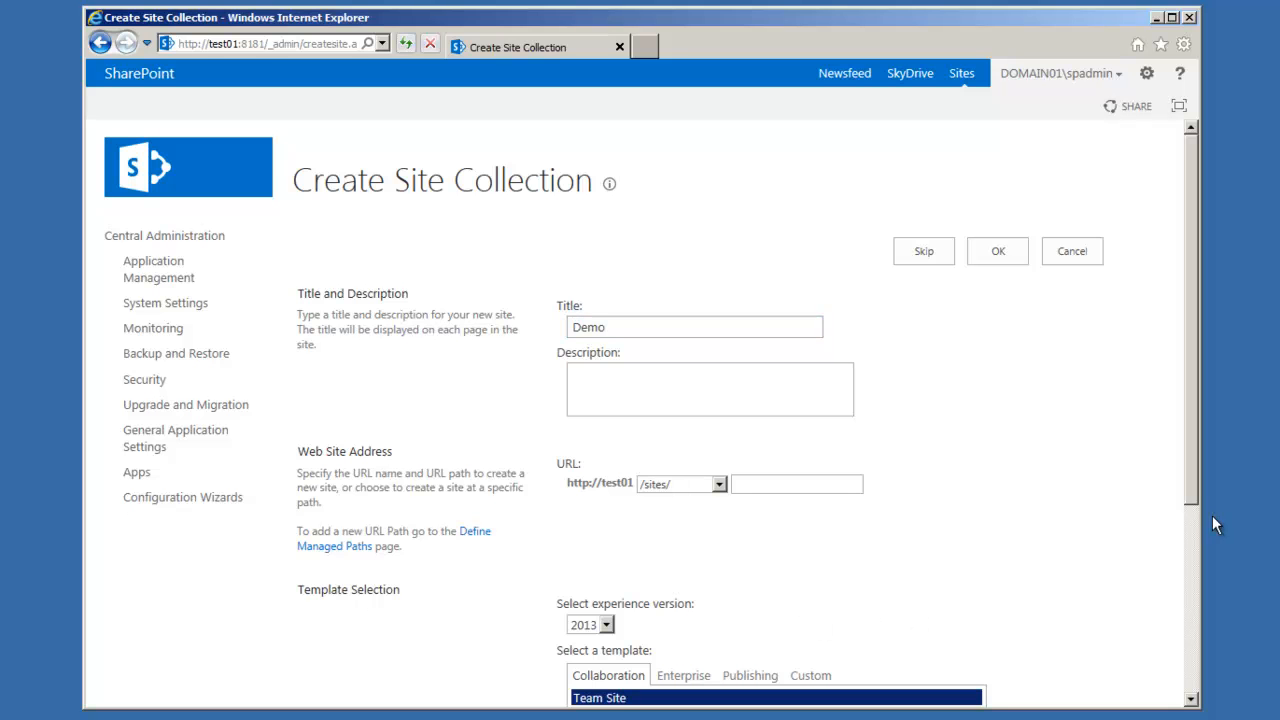
scroll("down", 3)
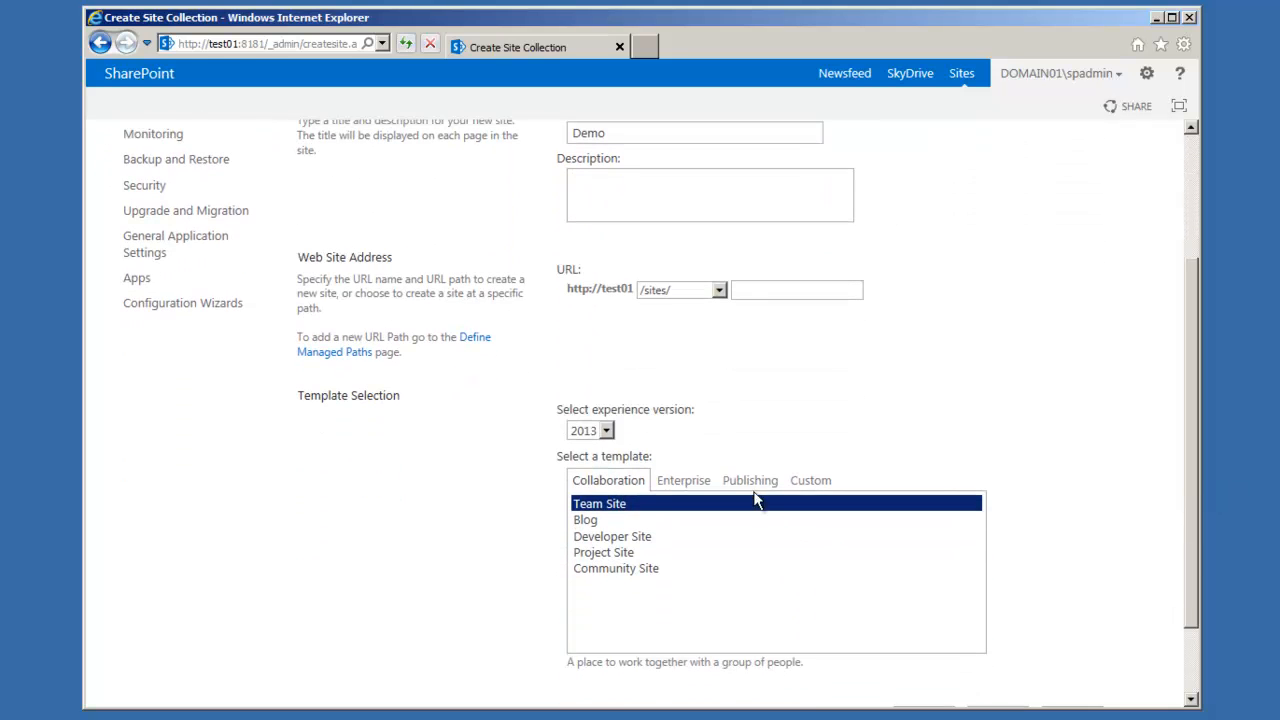
left_click(748, 480)
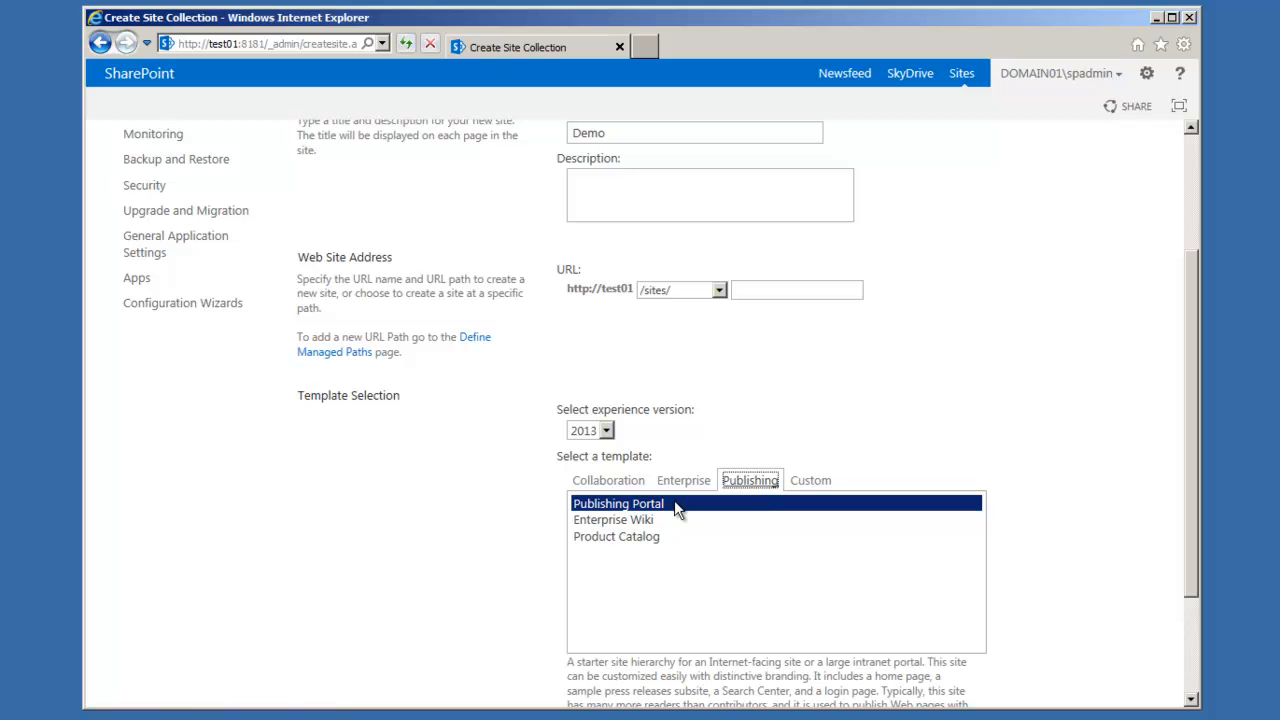
mouse_move(1184, 568)
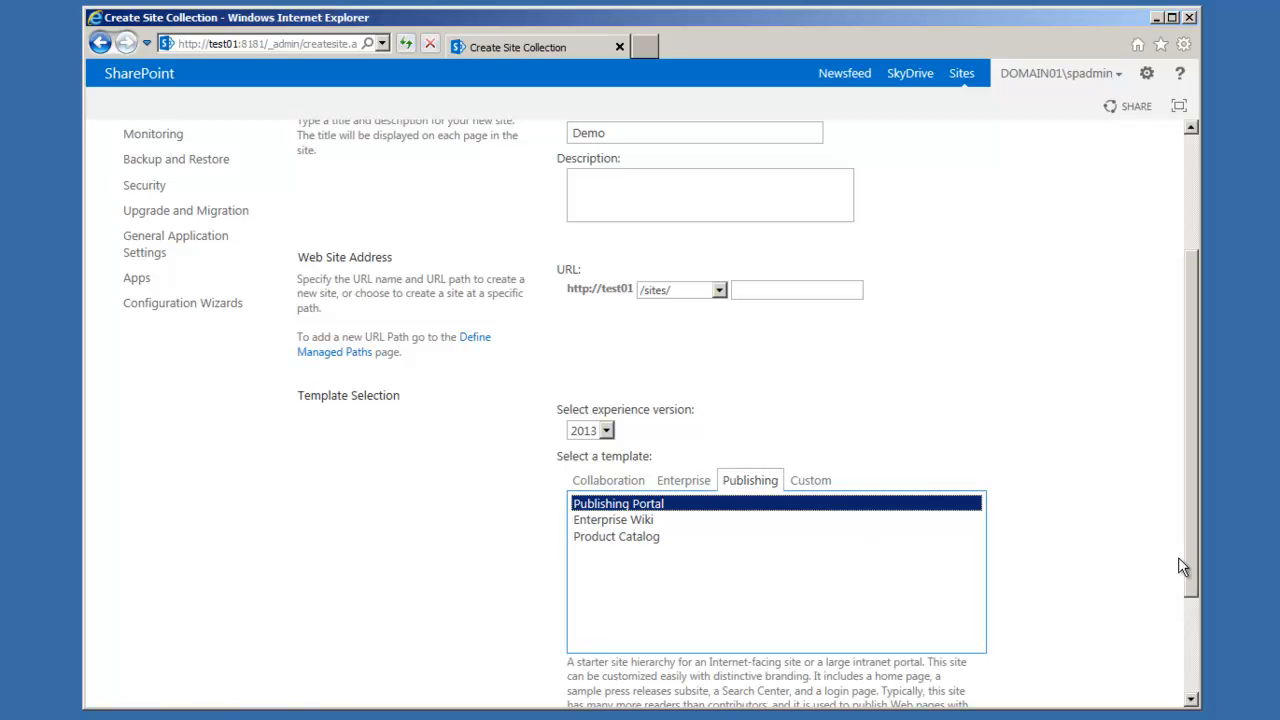
- Submit the site collection with the Publishing Portal template and enter demo as its URL name
scroll("down", 3)
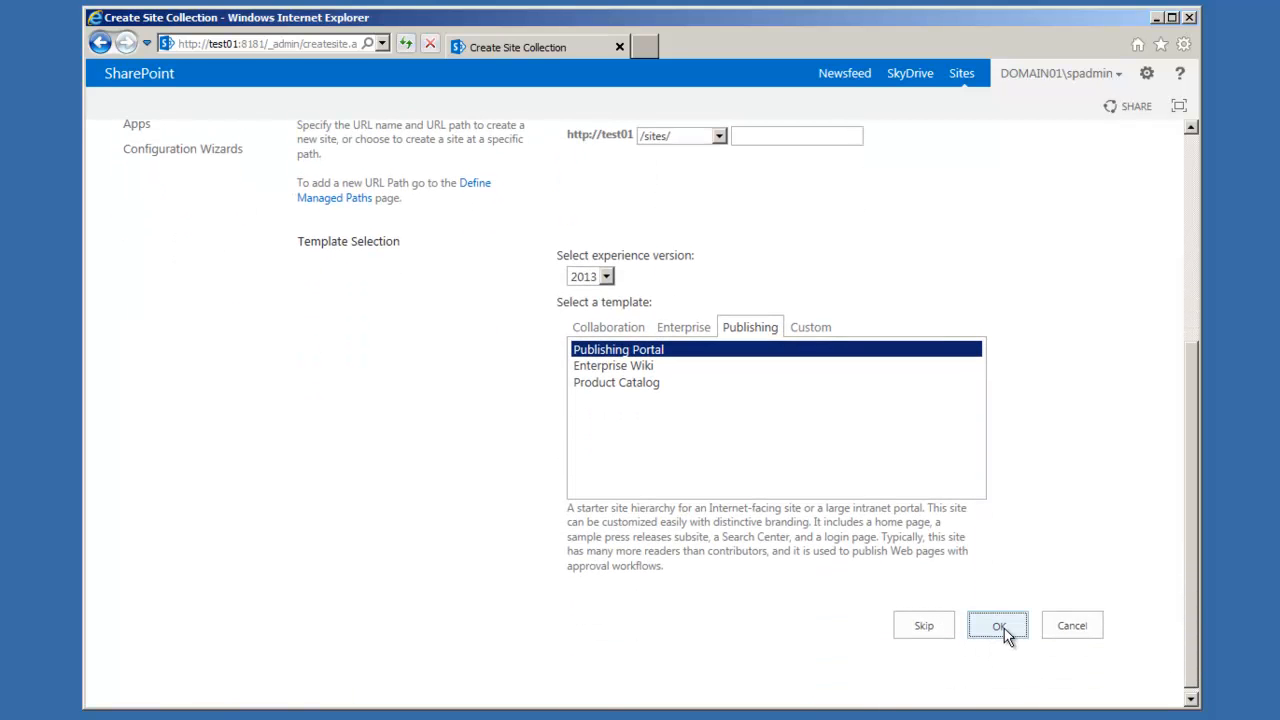
left_click(996, 624)
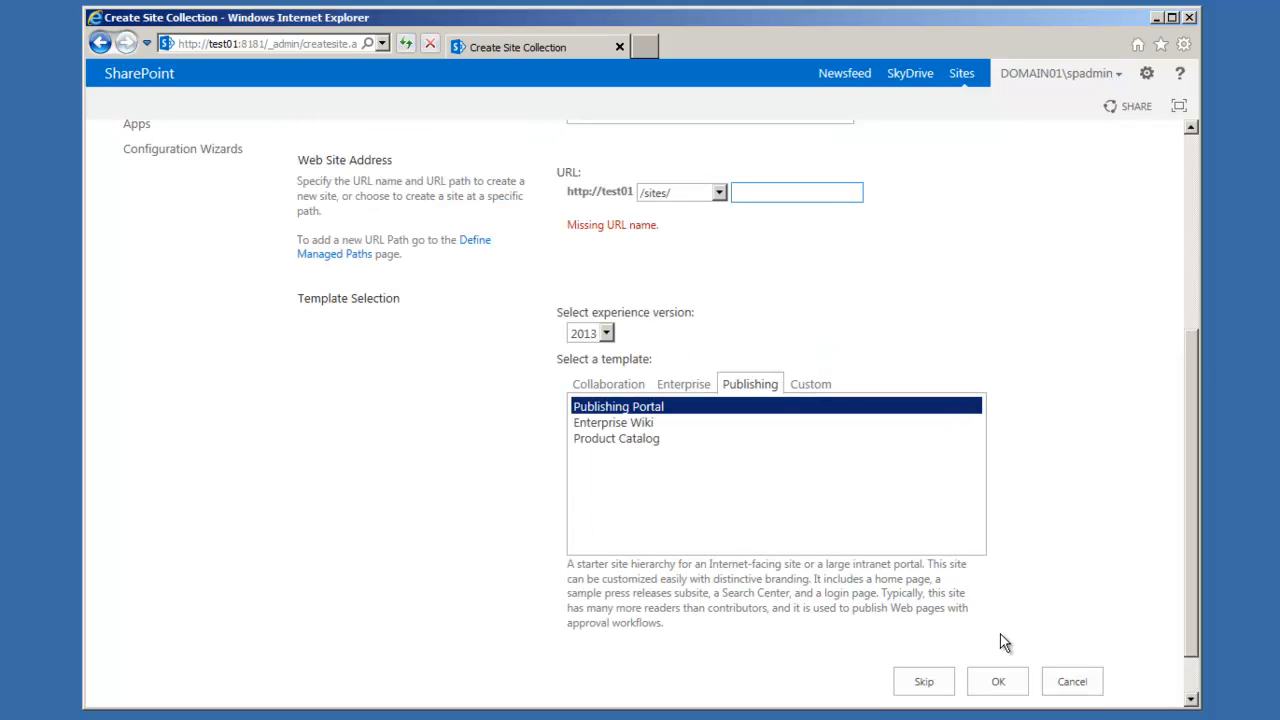
left_click(796, 192)
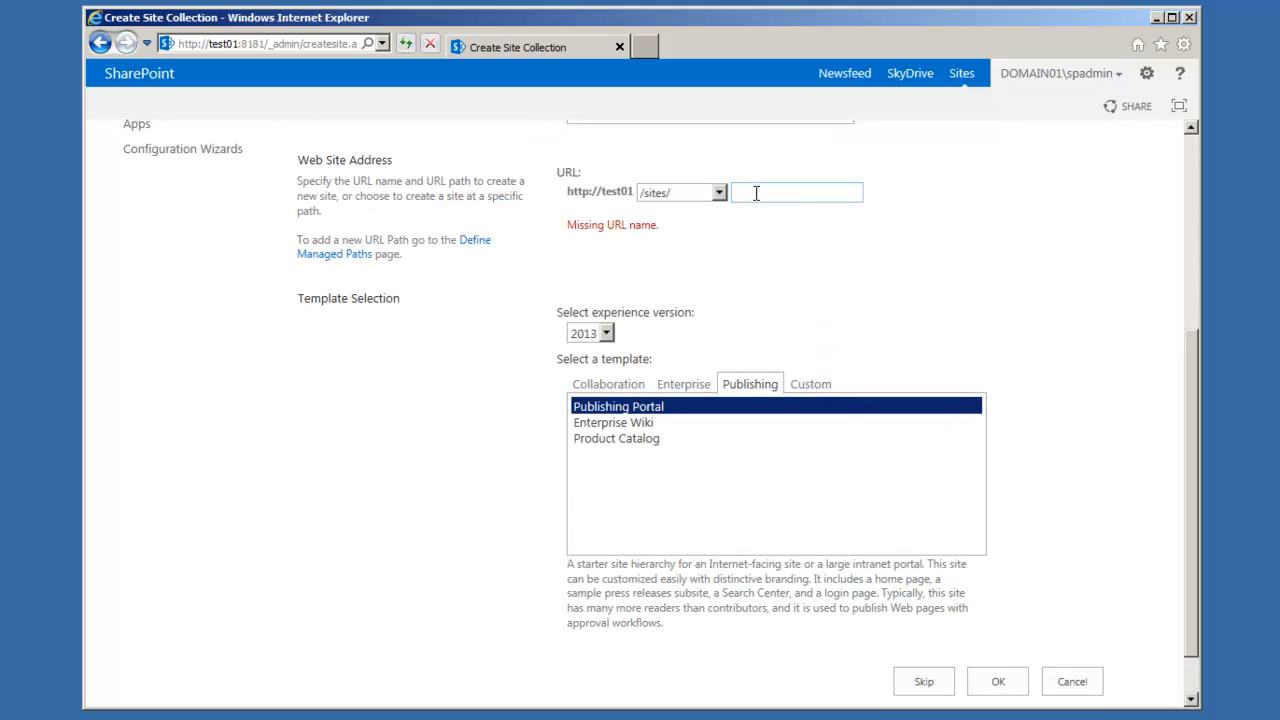
type("demo")
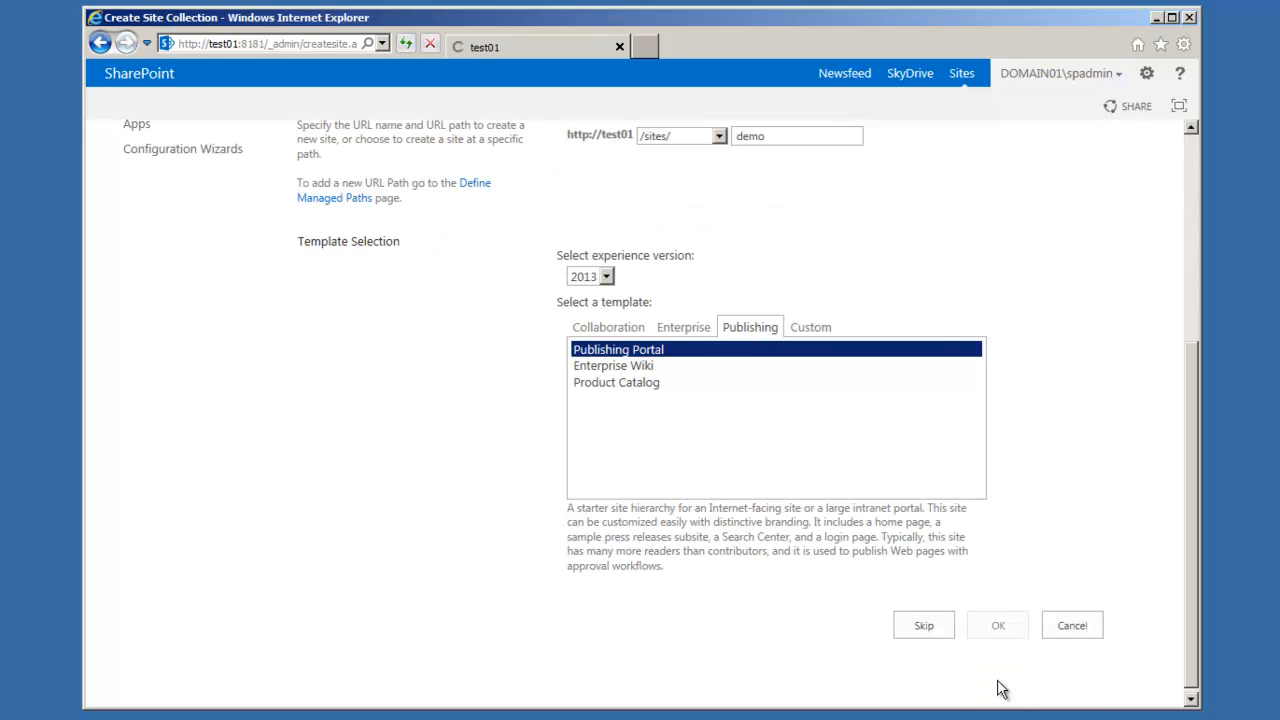
- Create the Demo site collection, view its Pages - Home tab, and return to the wizard completion summary
left_click(996, 624)
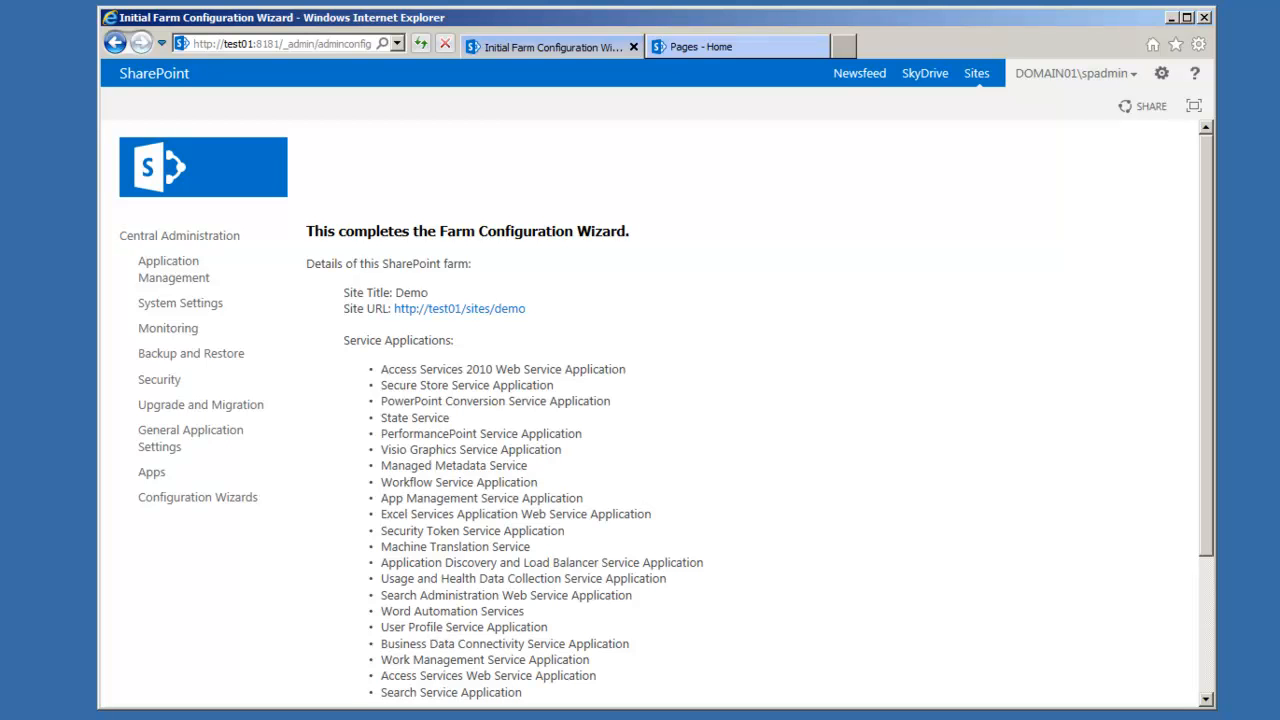
mouse_move(724, 46)
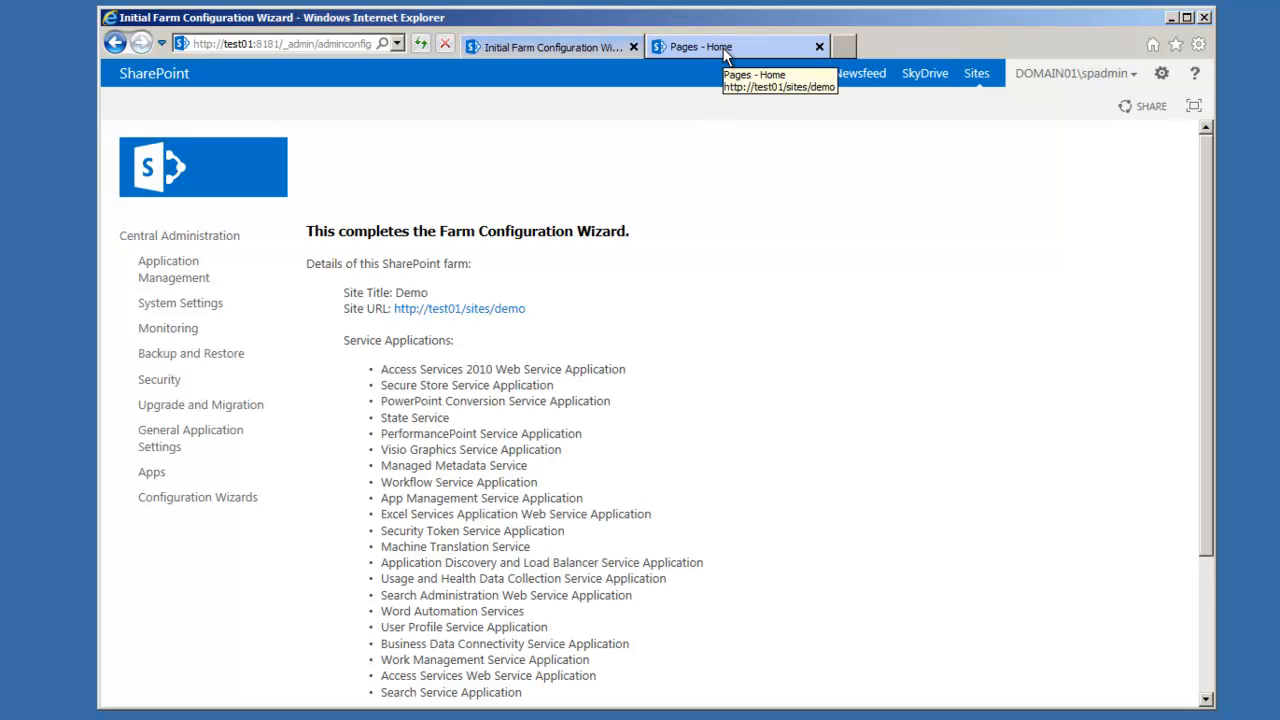
left_click(700, 46)
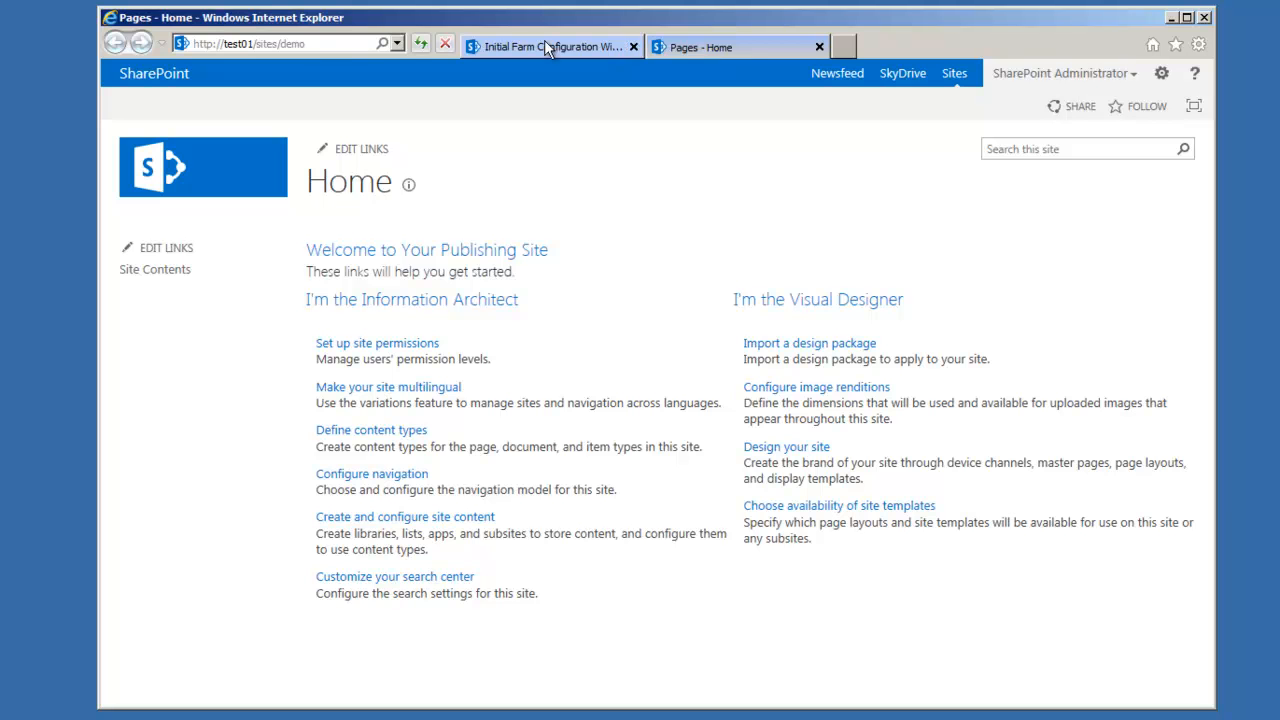
left_click(280, 44)
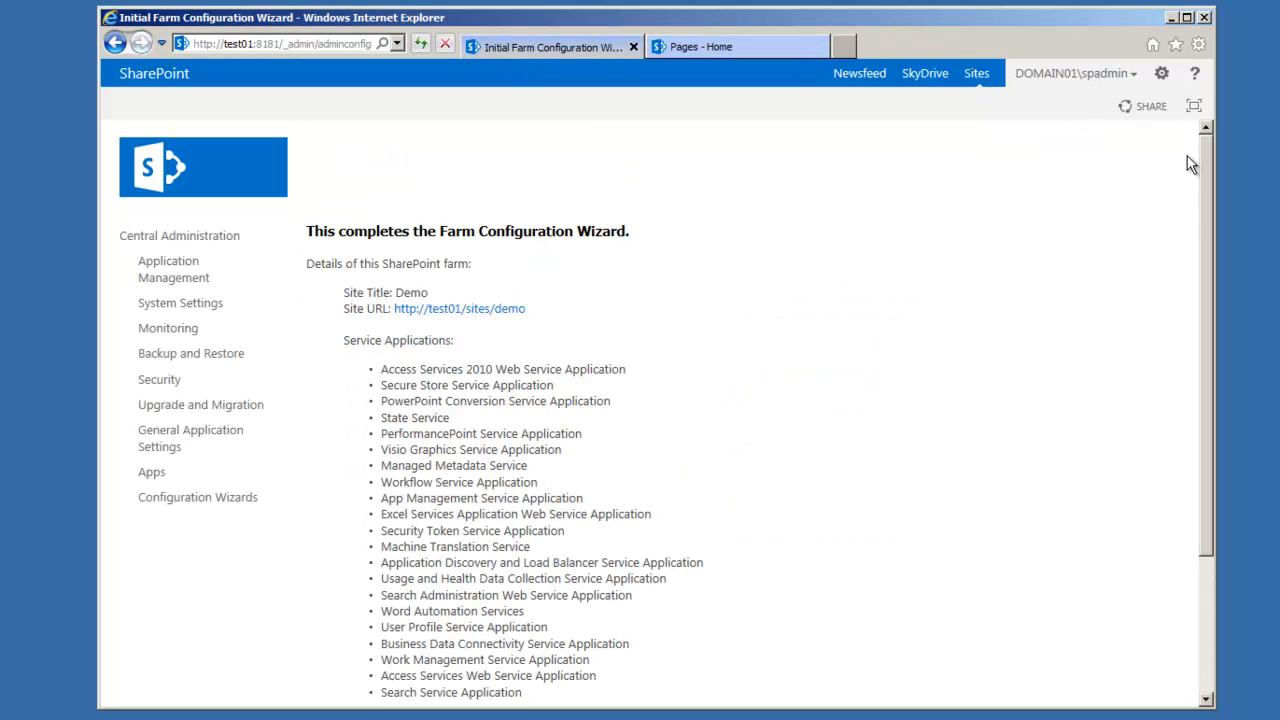
scroll("down", 3)
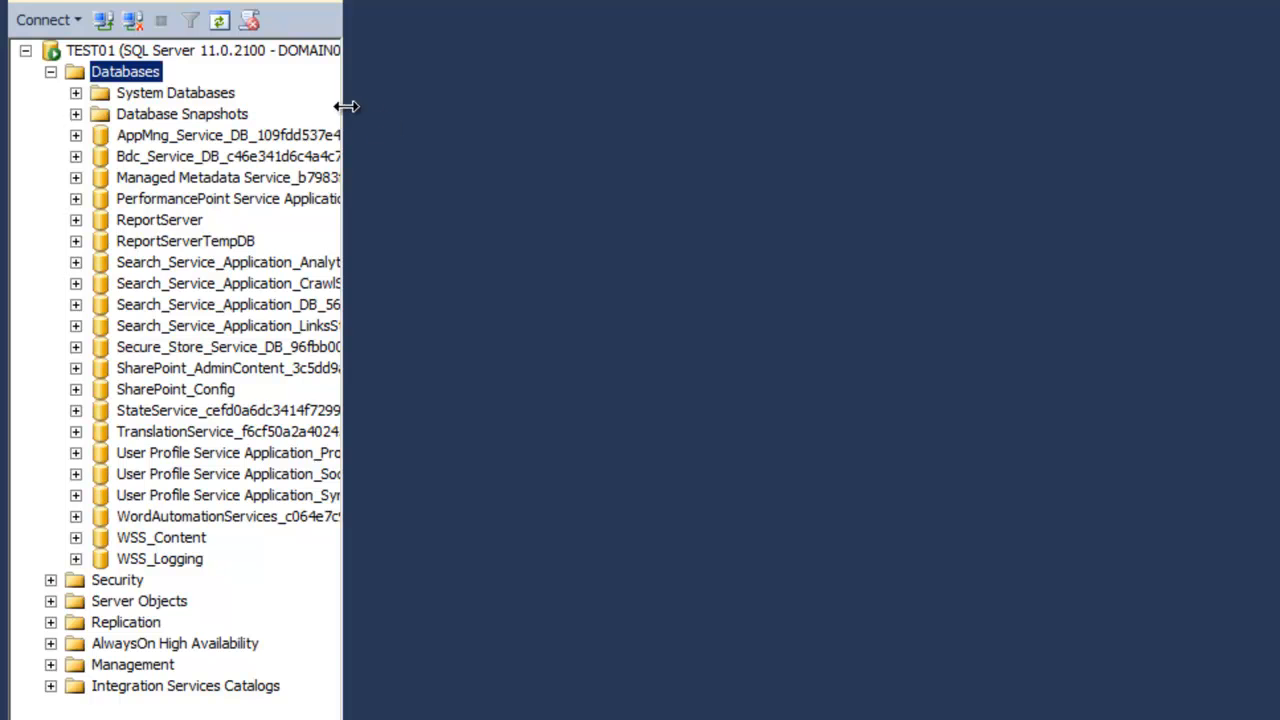
- Widen Object Explorer and highlight SharePoint_AdminContent, SharePoint_Config, WSS_Content and ReportServer databases
left_click_drag(344, 96, 510, 96)
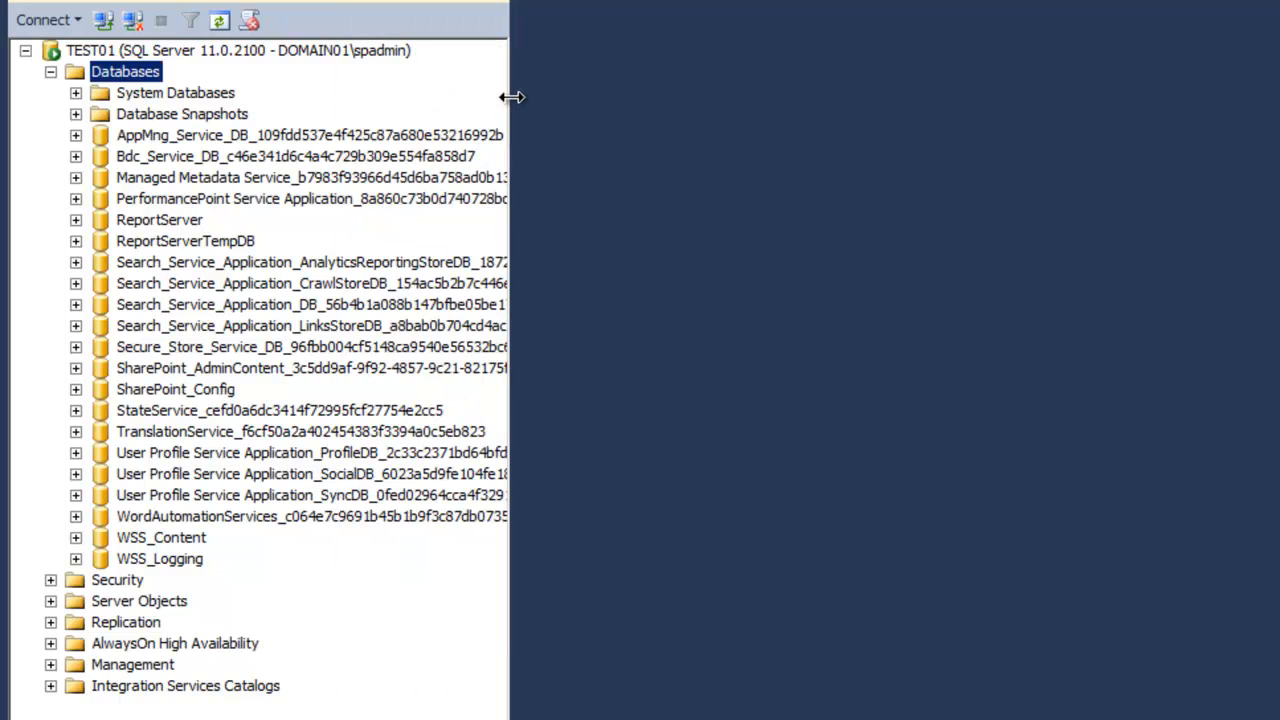
left_click_drag(510, 96, 548, 86)
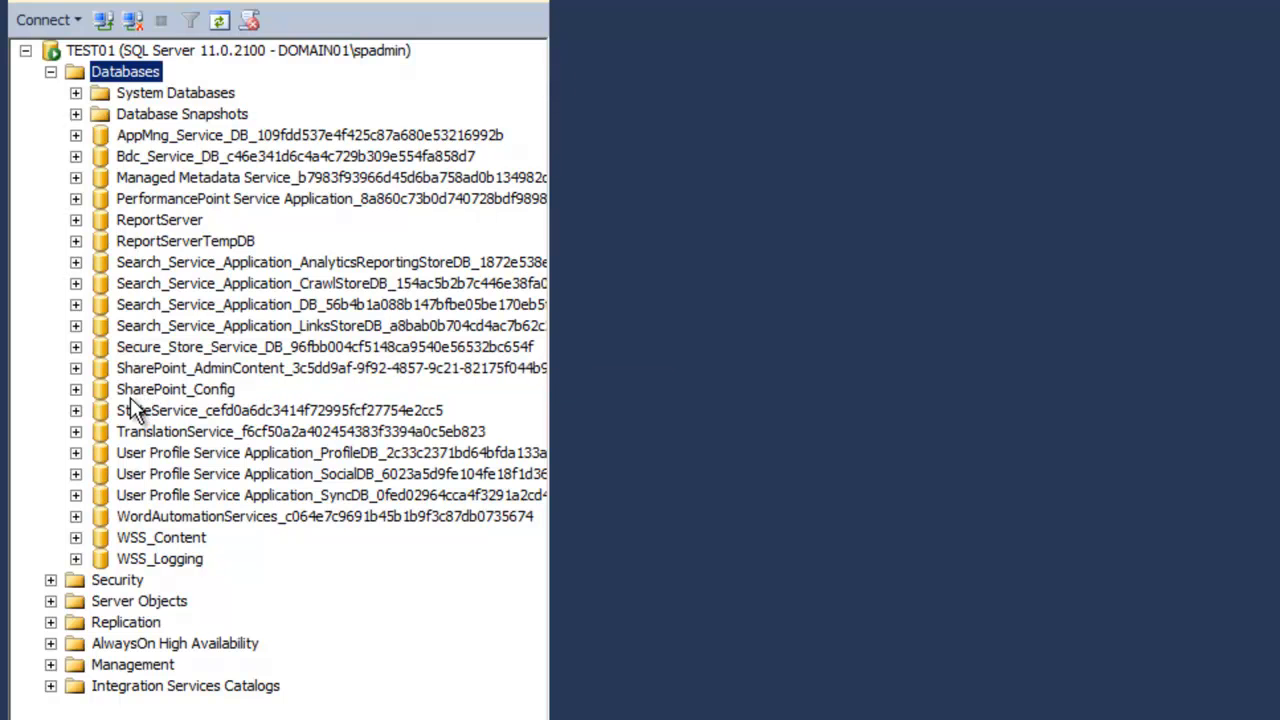
left_click(330, 368)
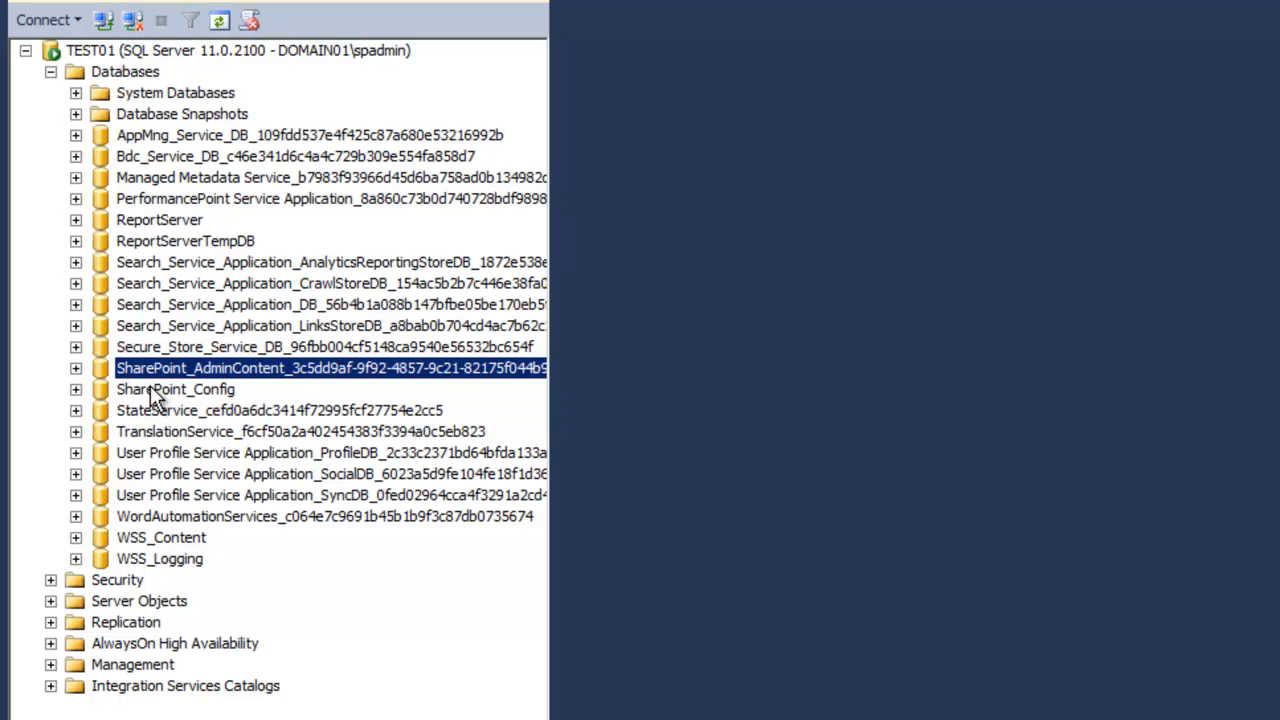
left_click(176, 388)
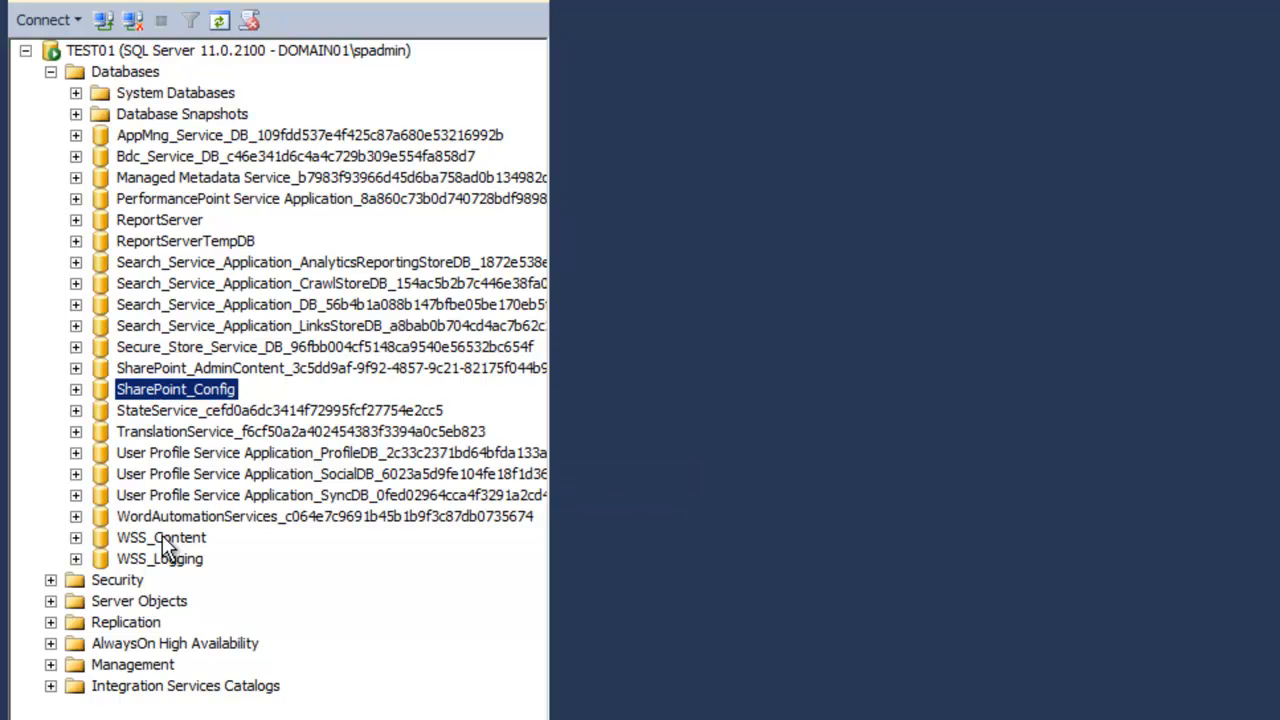
left_click(160, 536)
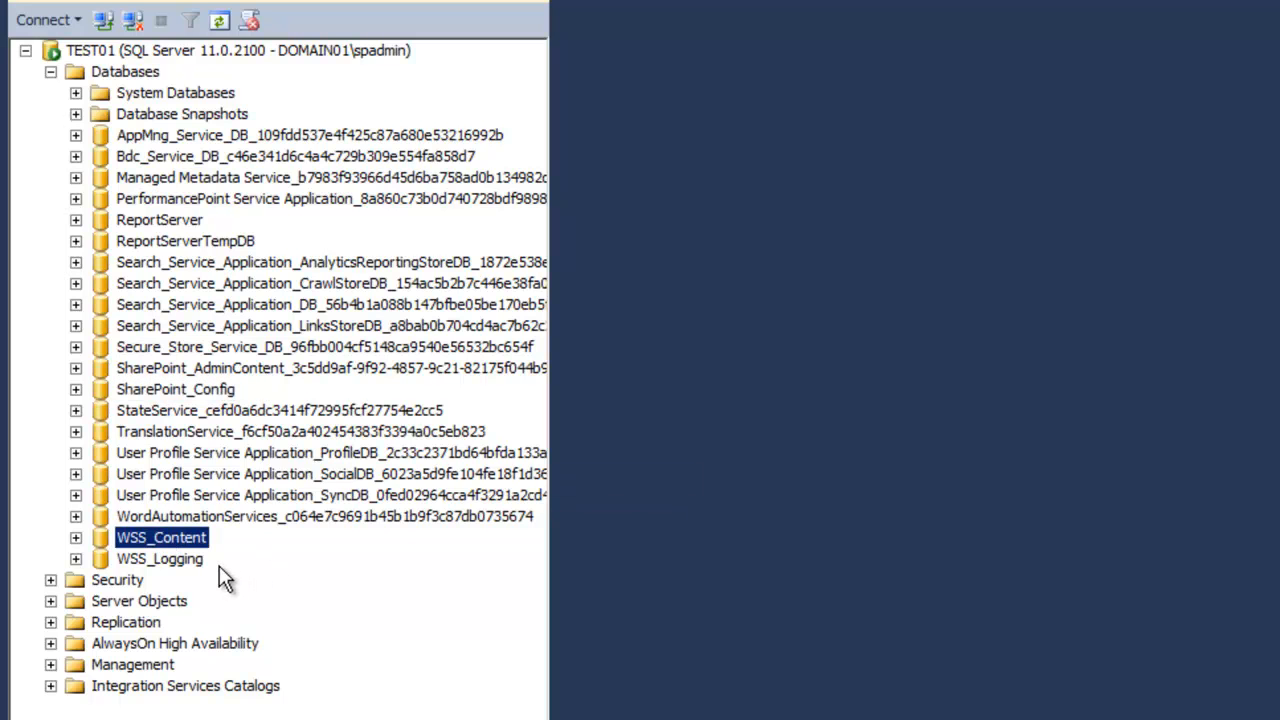
mouse_move(210, 474)
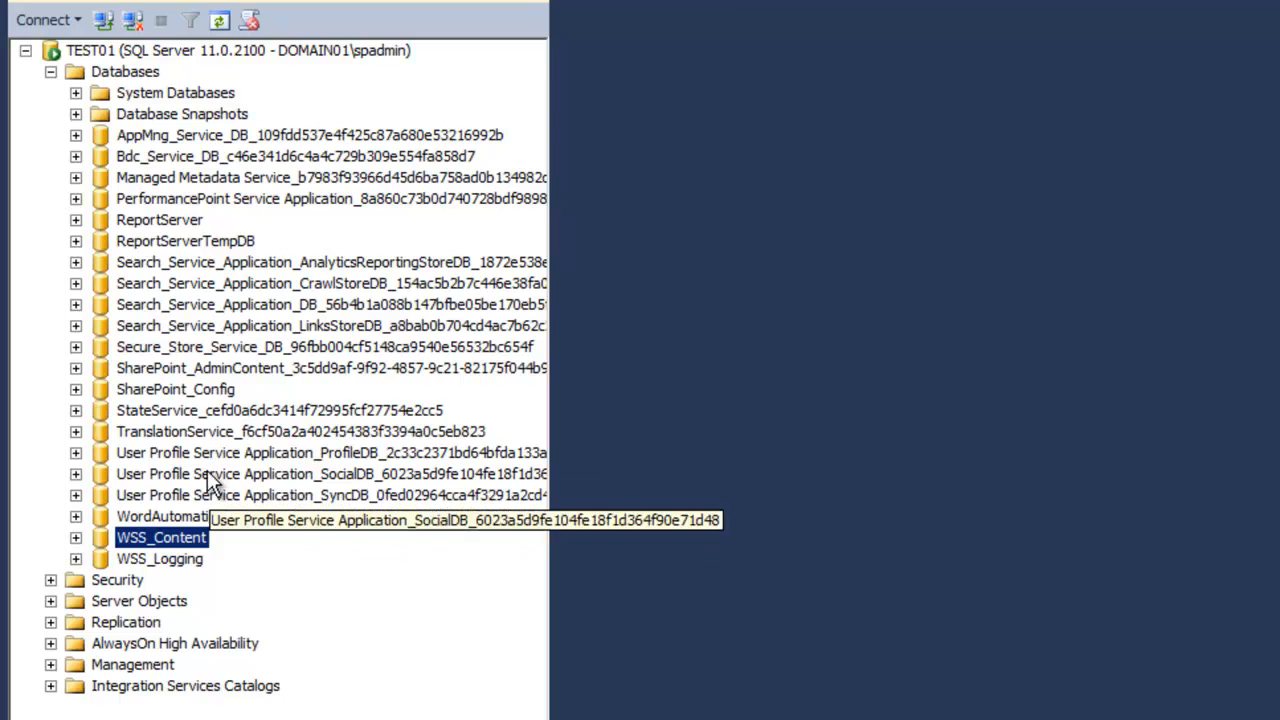
left_click(160, 218)
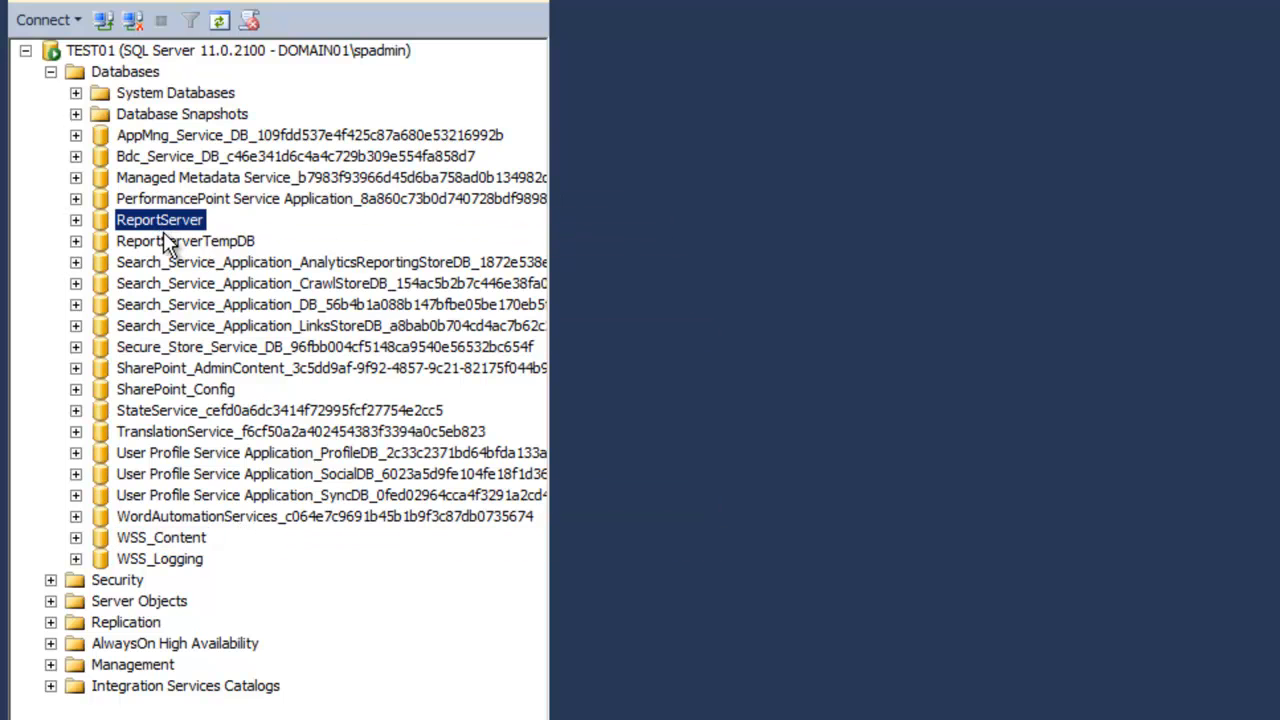
left_click(184, 240)
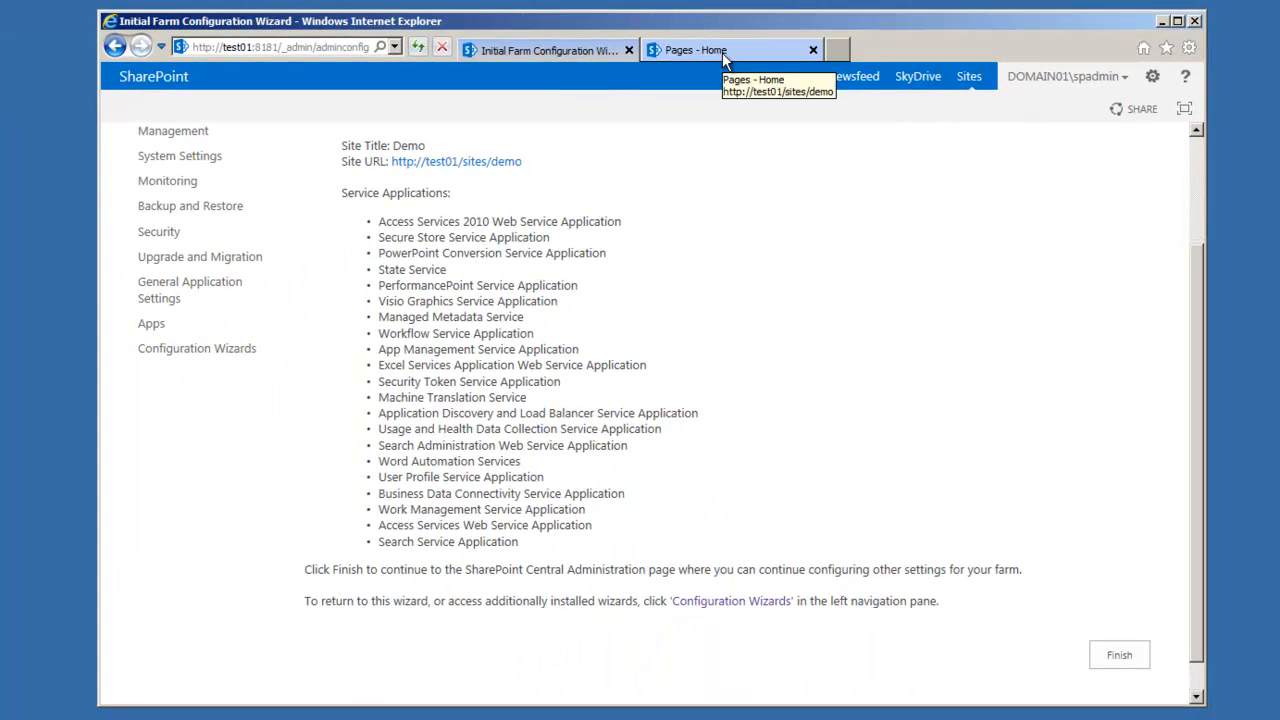
left_click(730, 50)
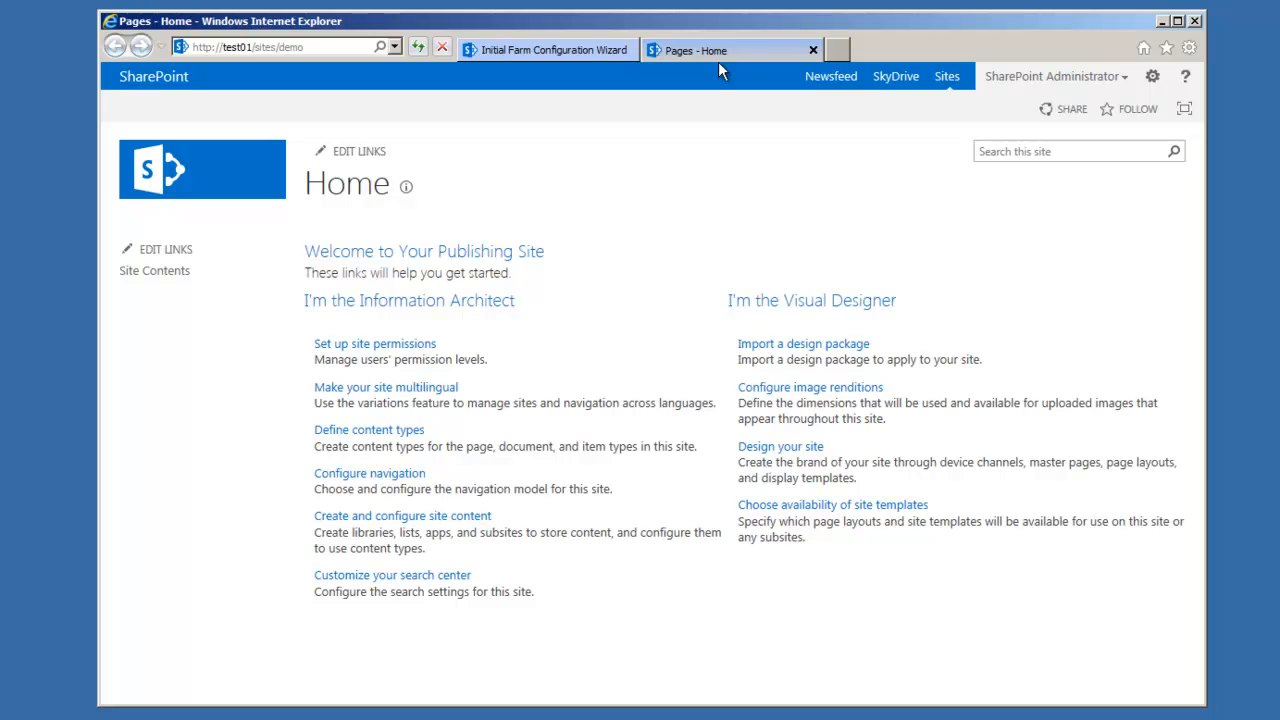
left_click(544, 50)
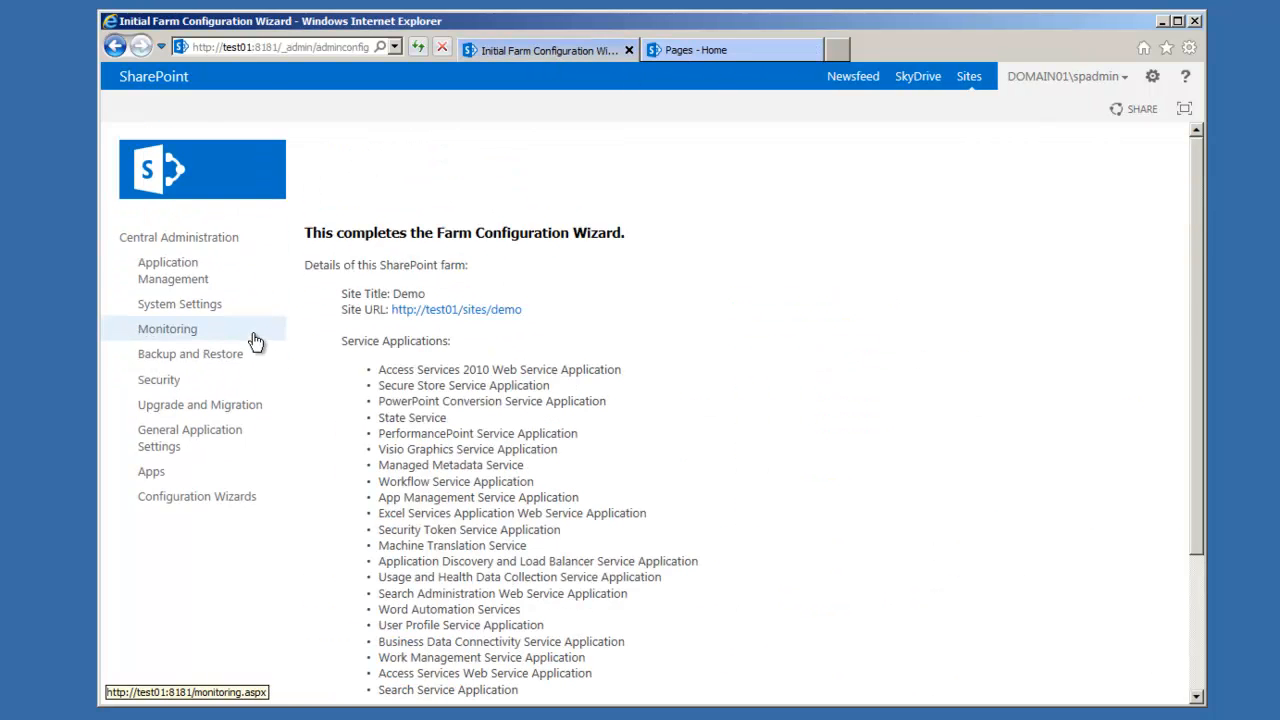
left_click(178, 236)
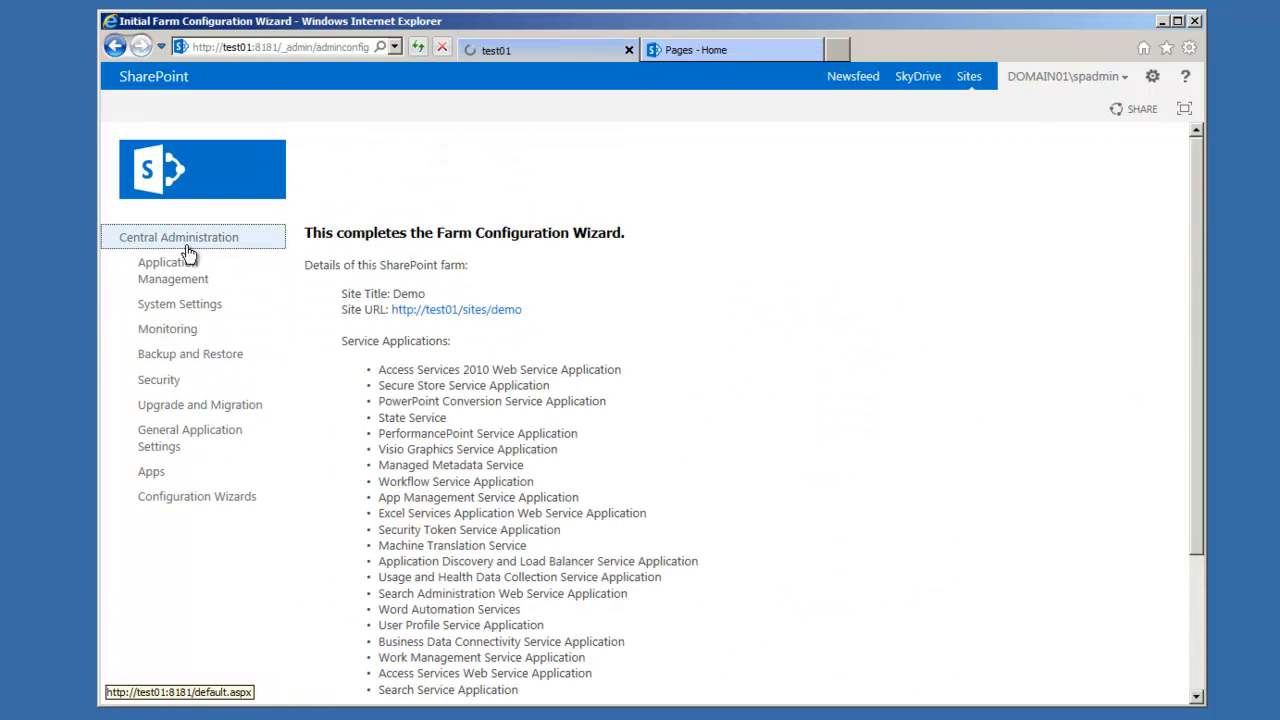
mouse_move(404, 392)
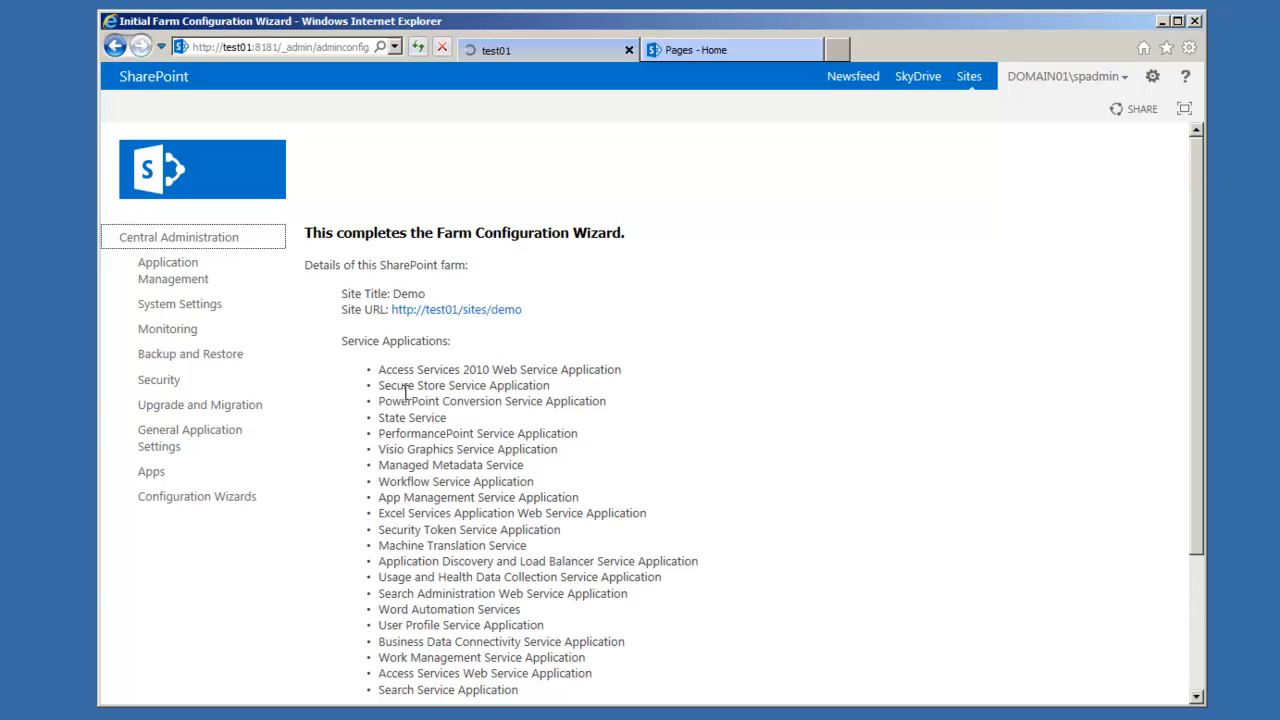